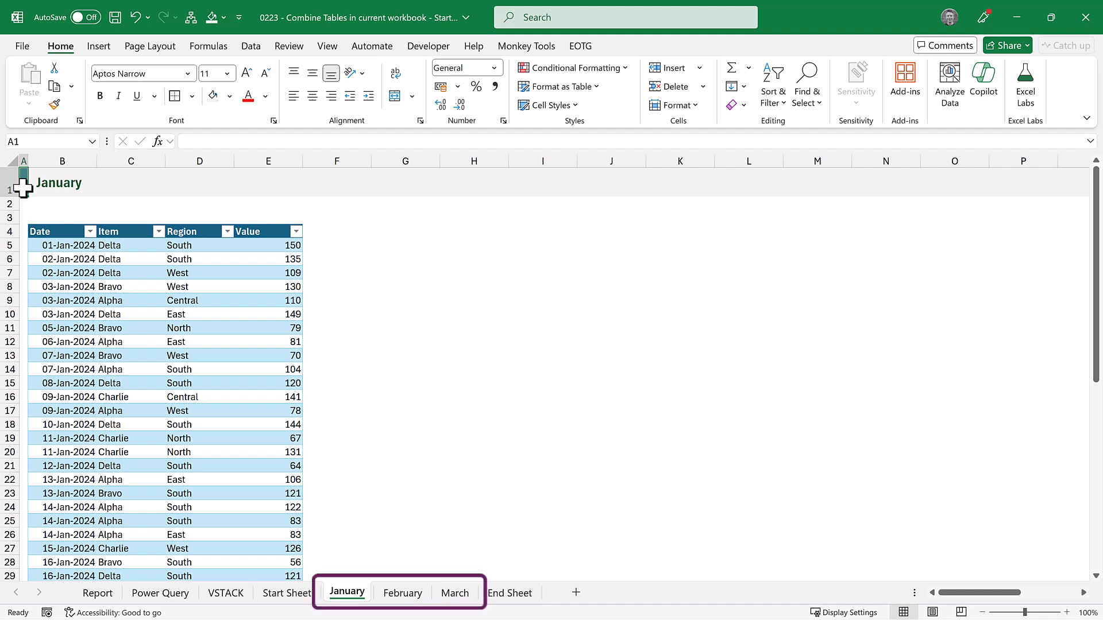
# Look over the February, March and January month tables.
pyautogui.click(402, 593)
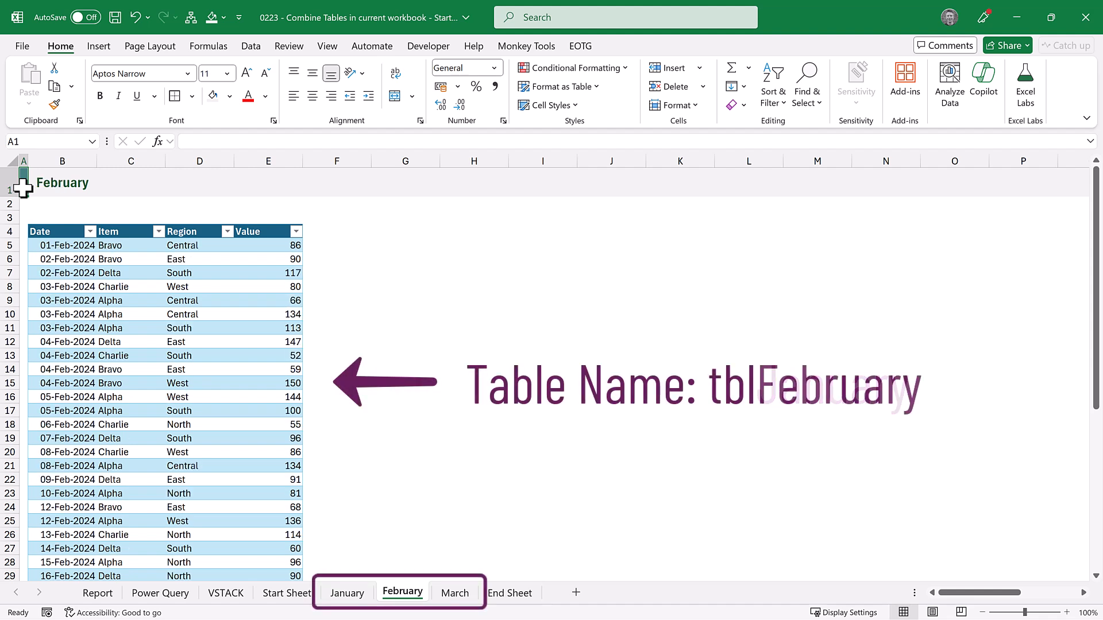
pyautogui.click(454, 592)
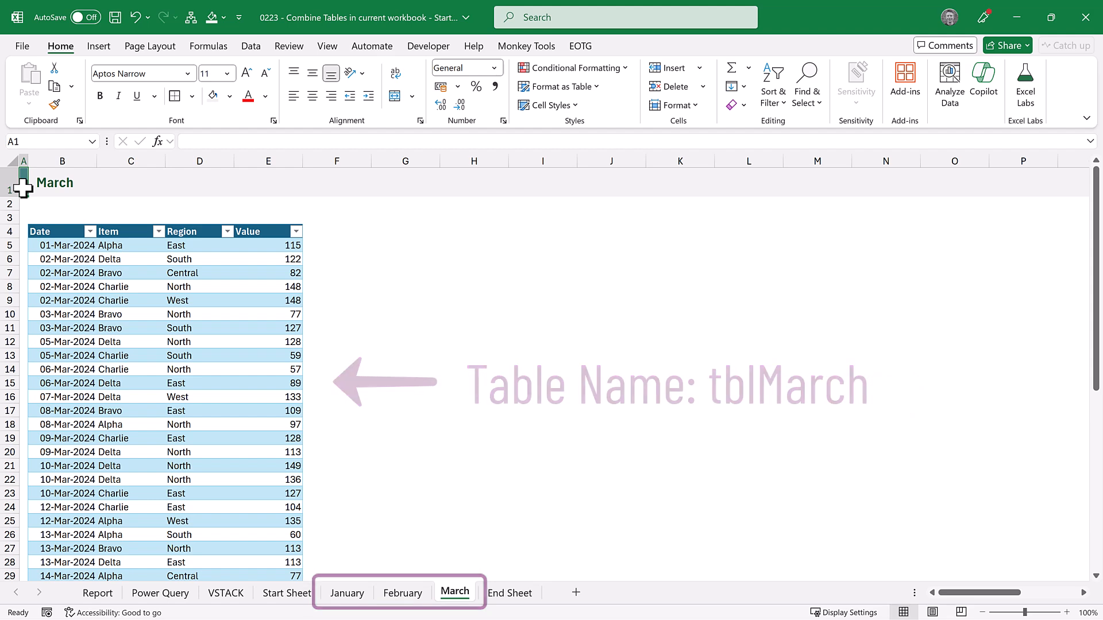
pyautogui.click(347, 592)
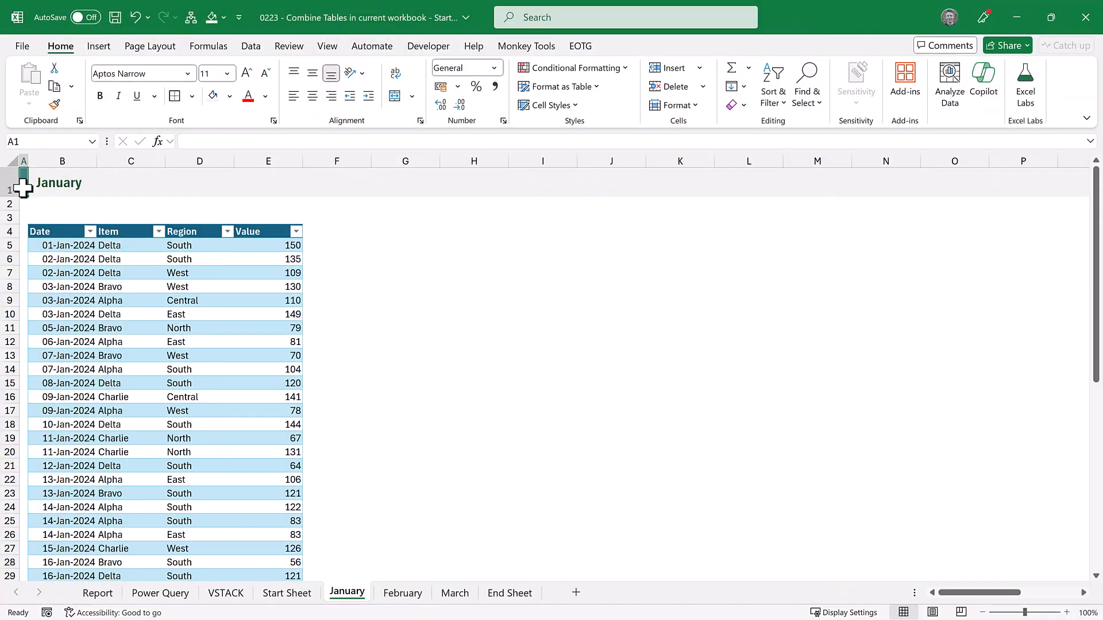
# Open the January table in Power Query and rename the query Data.
pyautogui.click(103, 286)
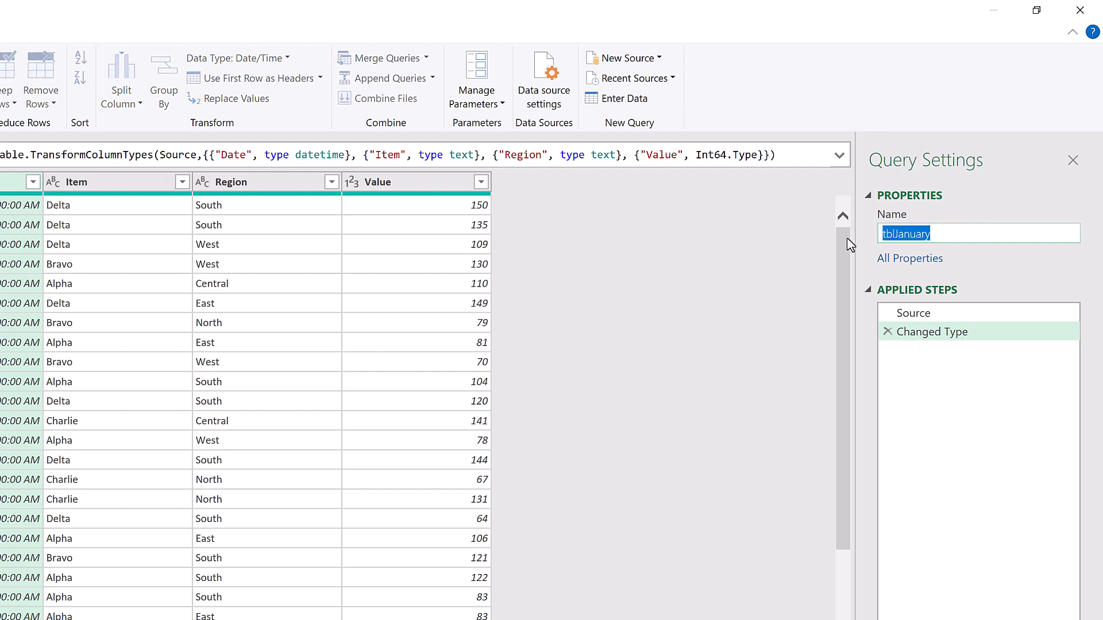
pyautogui.write('Data')
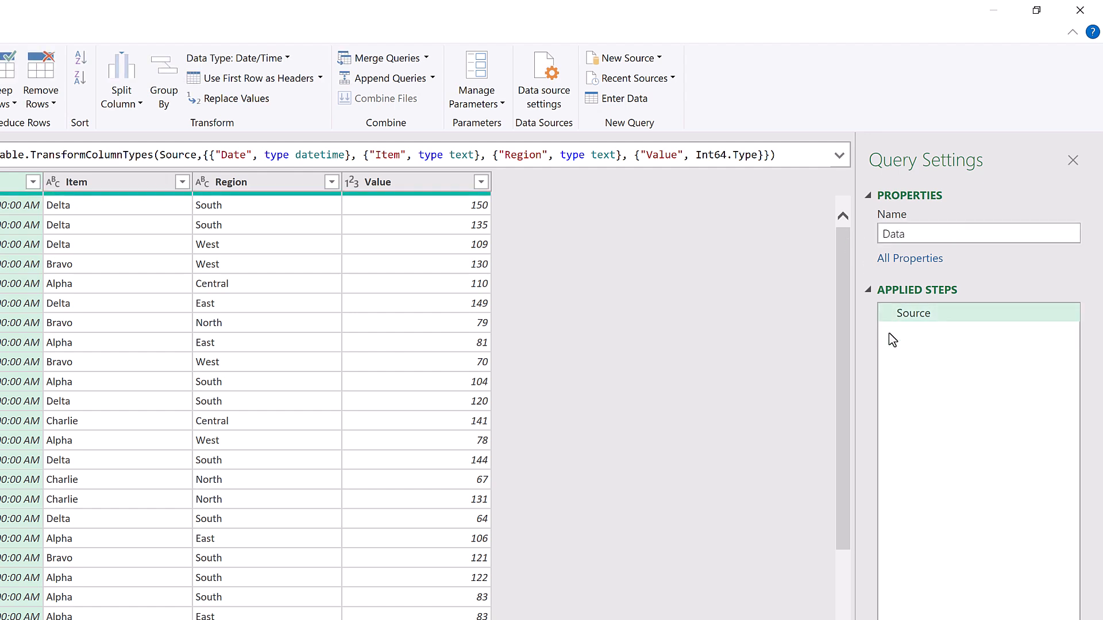
pyautogui.click(914, 312)
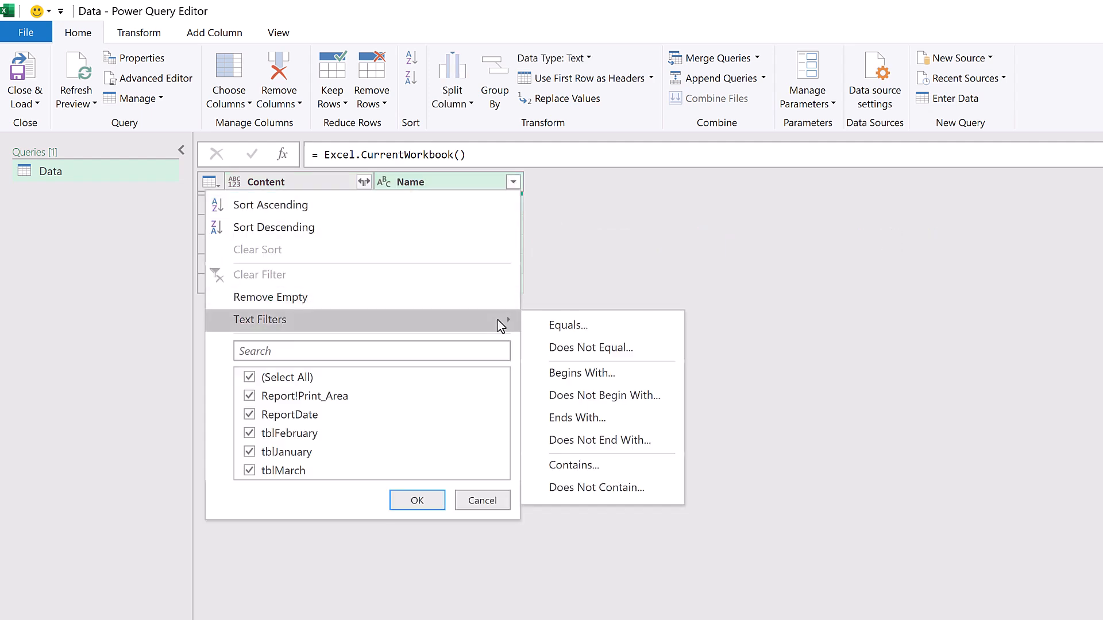
# Filter Name to values beginning with 'tbl' and not equal to 'tblData'.
pyautogui.click(581, 373)
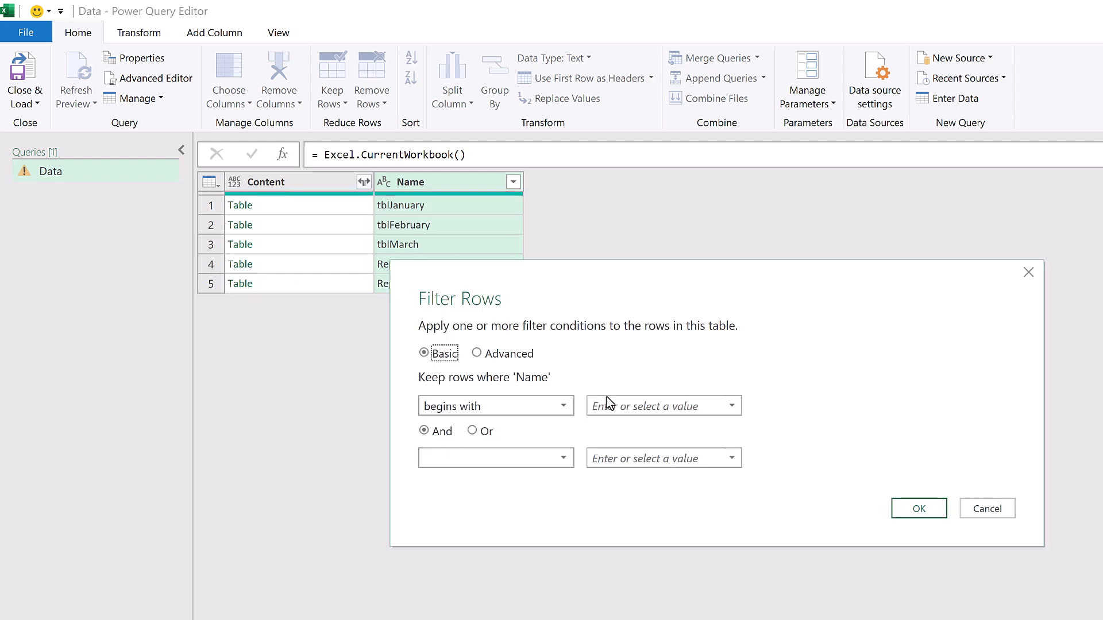
pyautogui.write('t')
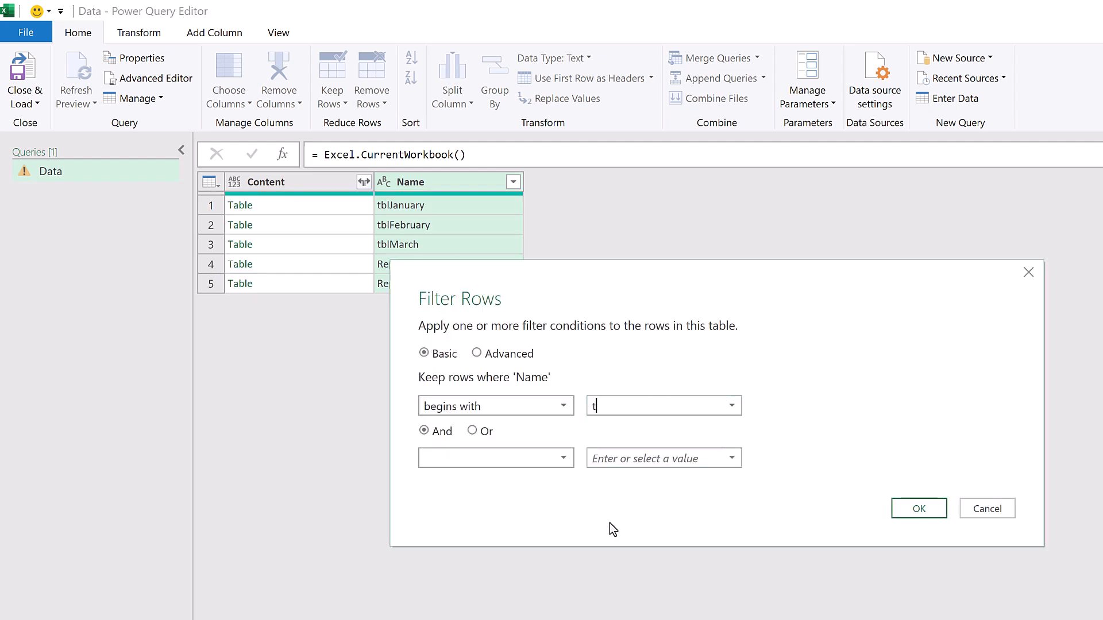
pyautogui.write('bl')
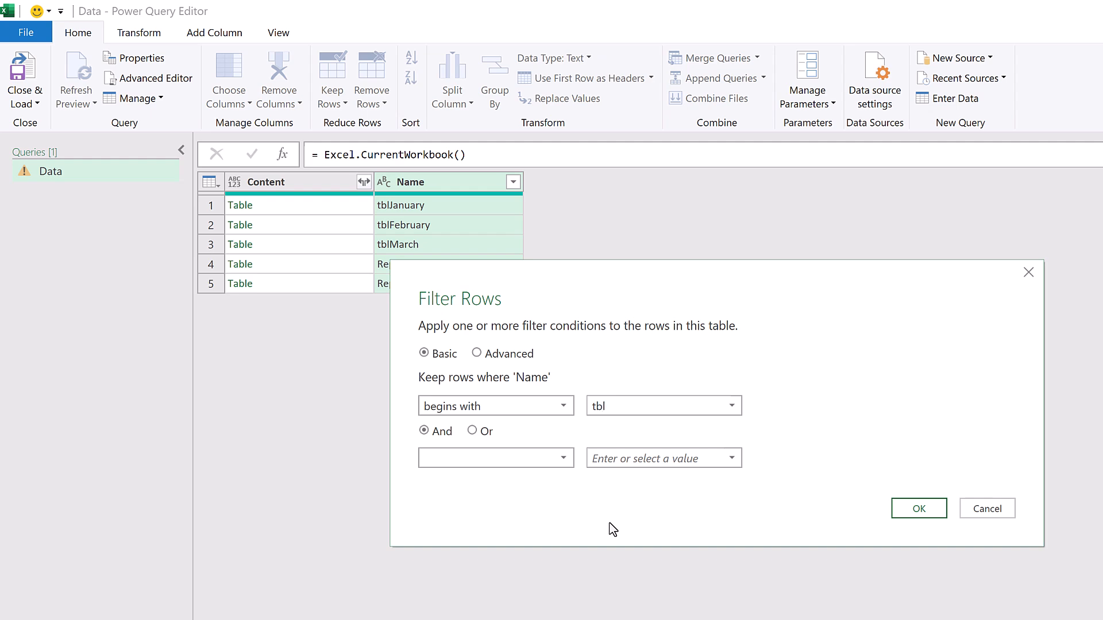
pyautogui.click(661, 404)
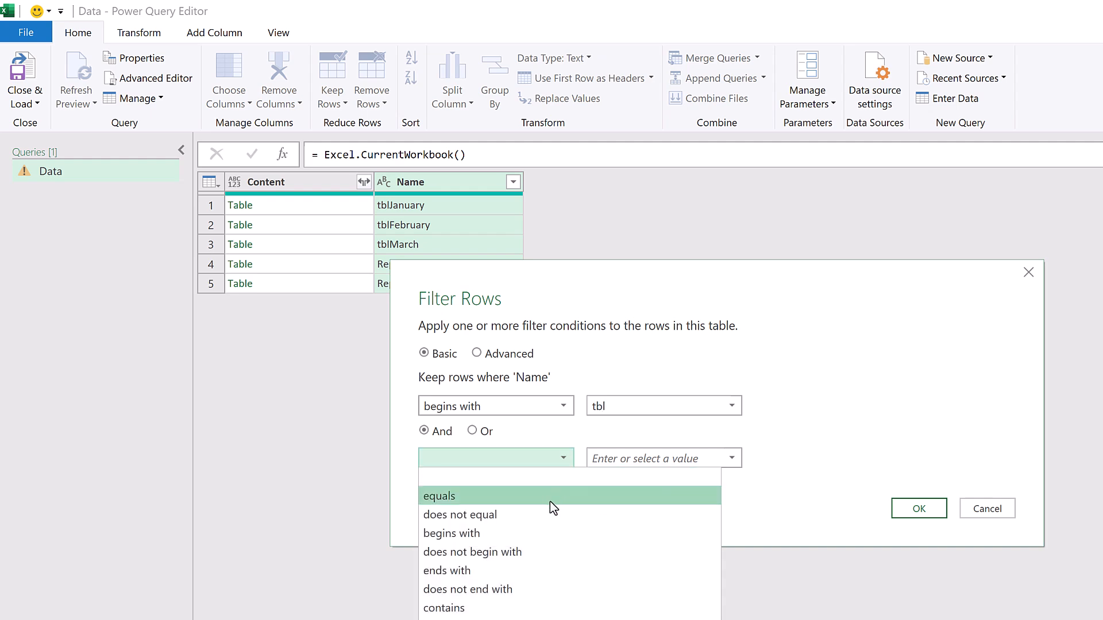
pyautogui.click(460, 514)
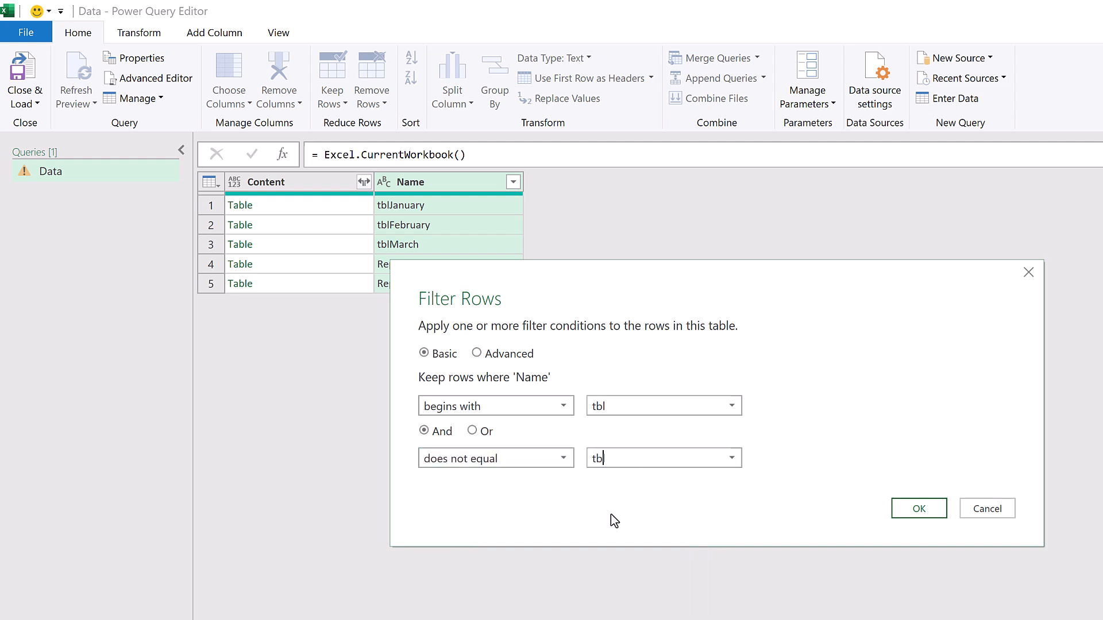
pyautogui.write('Data')
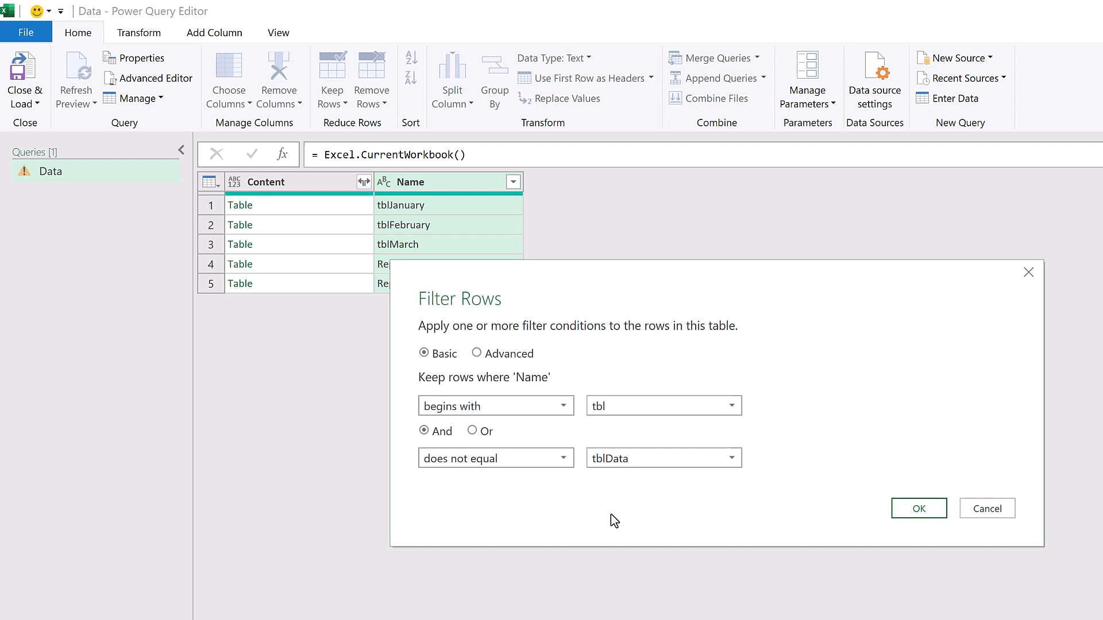
pyautogui.click(918, 507)
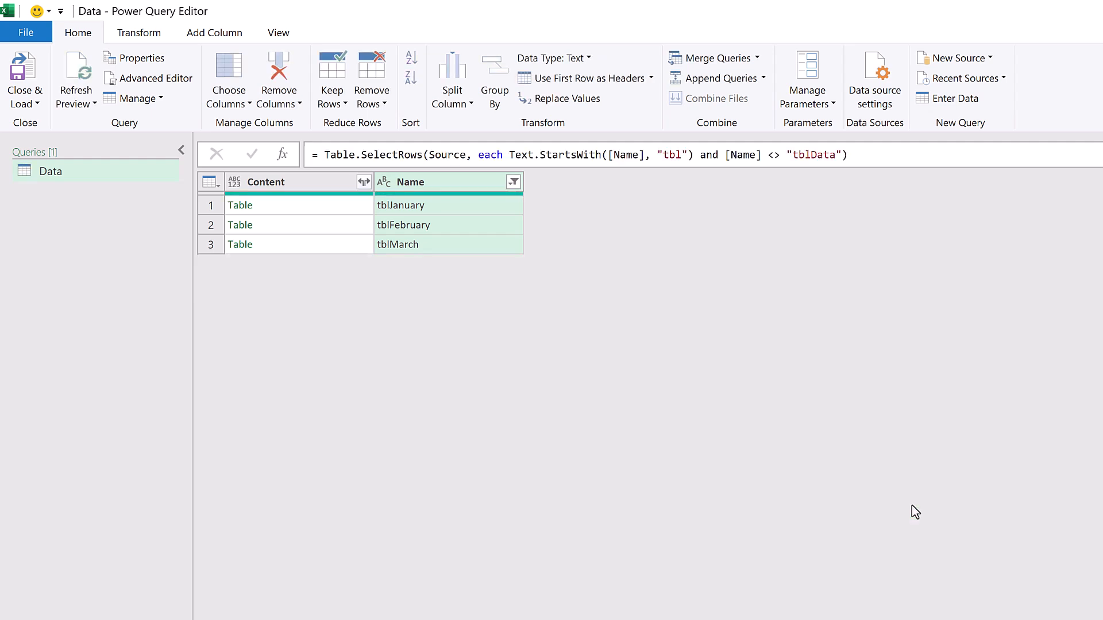
pyautogui.moveTo(496, 297)
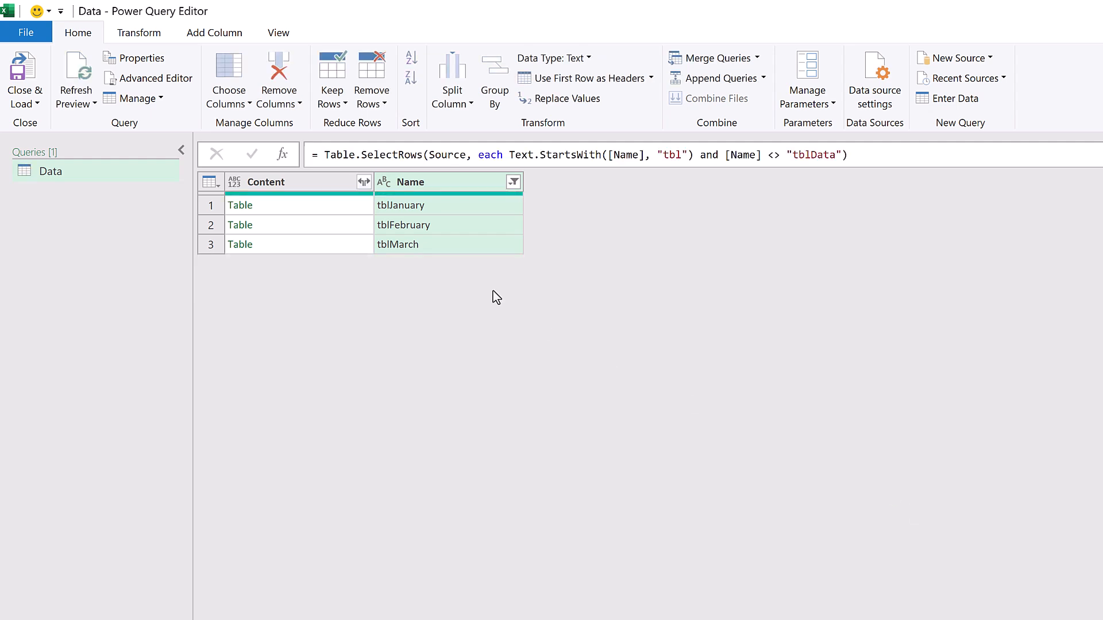
# Expand Content into Date, Item, Region and Value columns without the prefix.
pyautogui.click(364, 182)
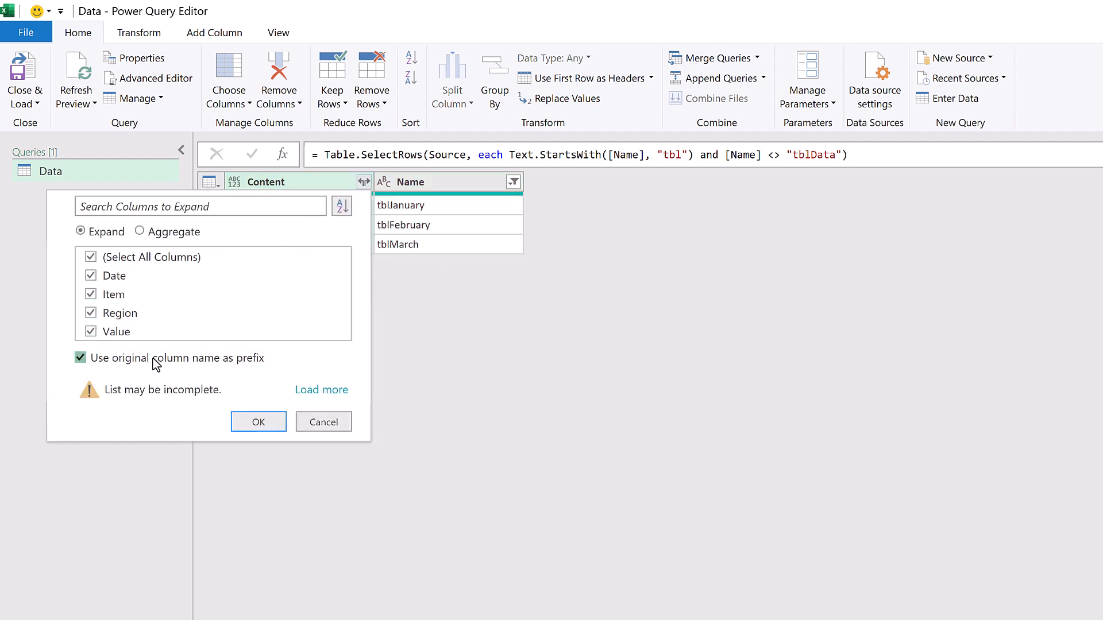
pyautogui.click(81, 358)
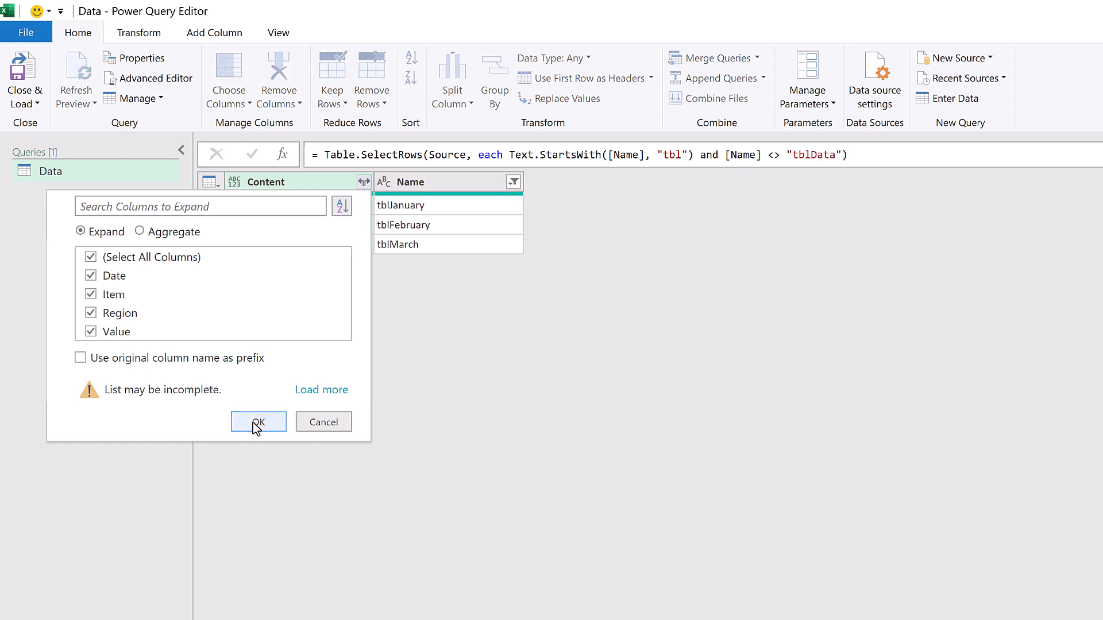
pyautogui.click(258, 421)
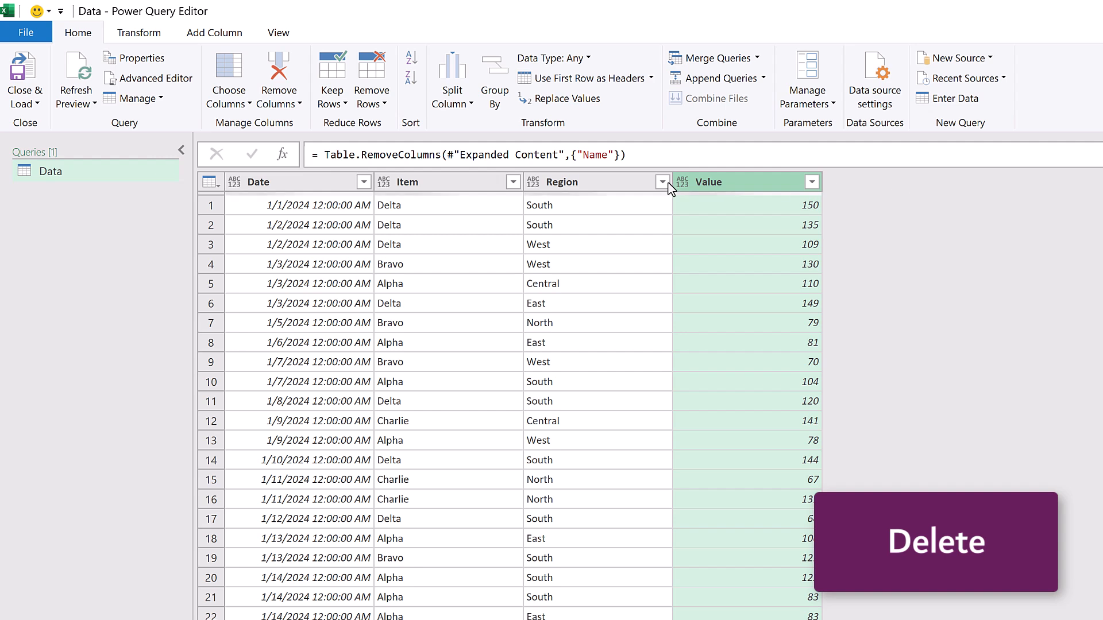
# Set the Date column type to Date and type the remaining columns.
pyautogui.click(234, 181)
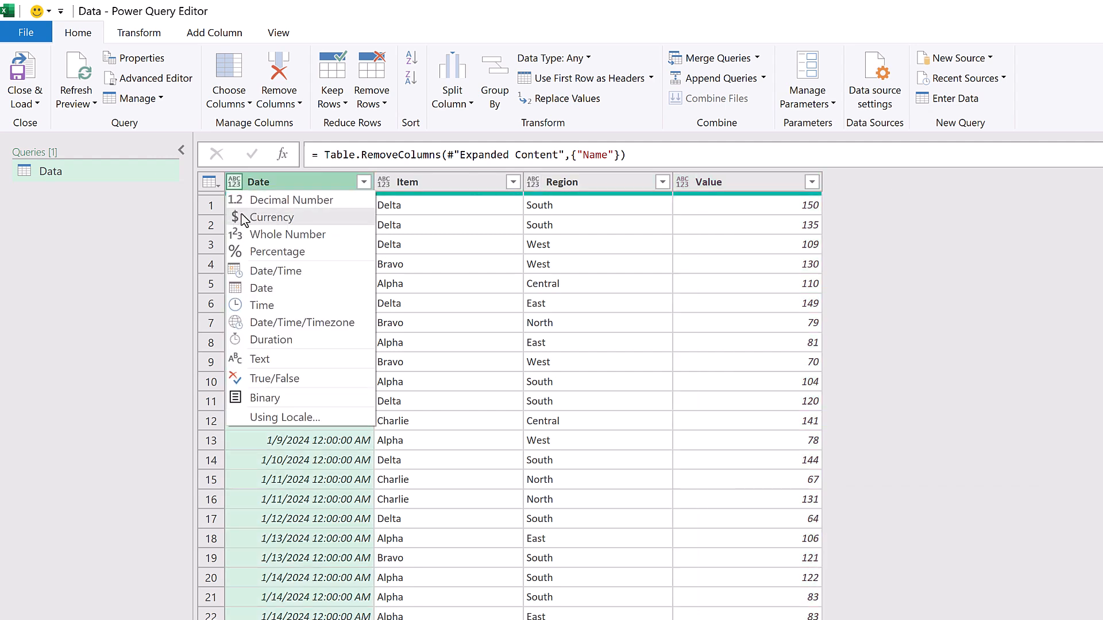
pyautogui.click(260, 288)
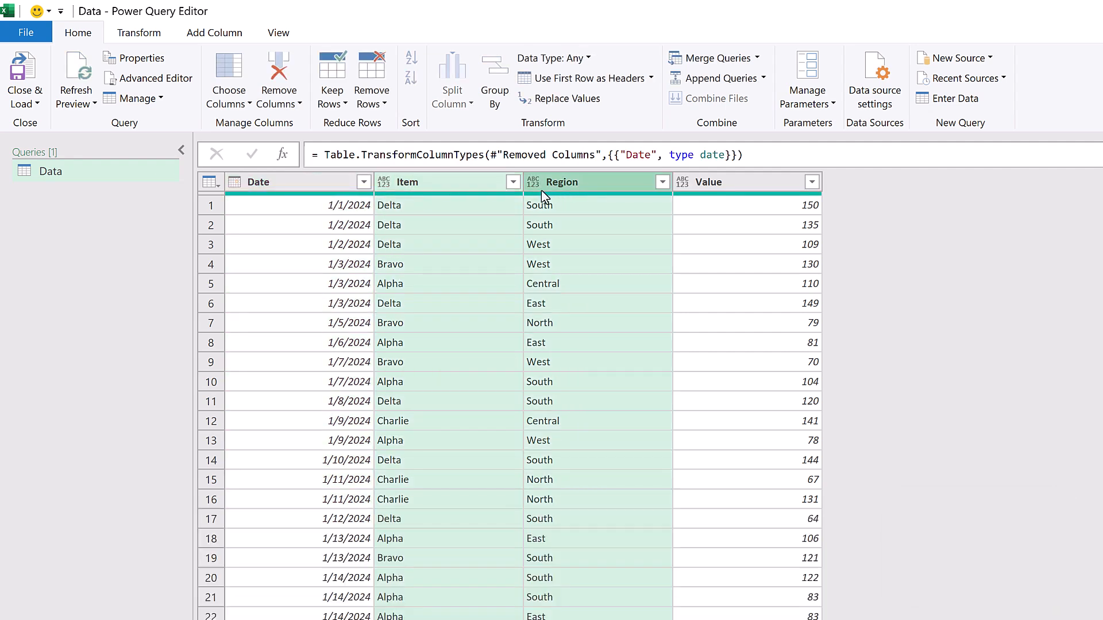
pyautogui.click(533, 181)
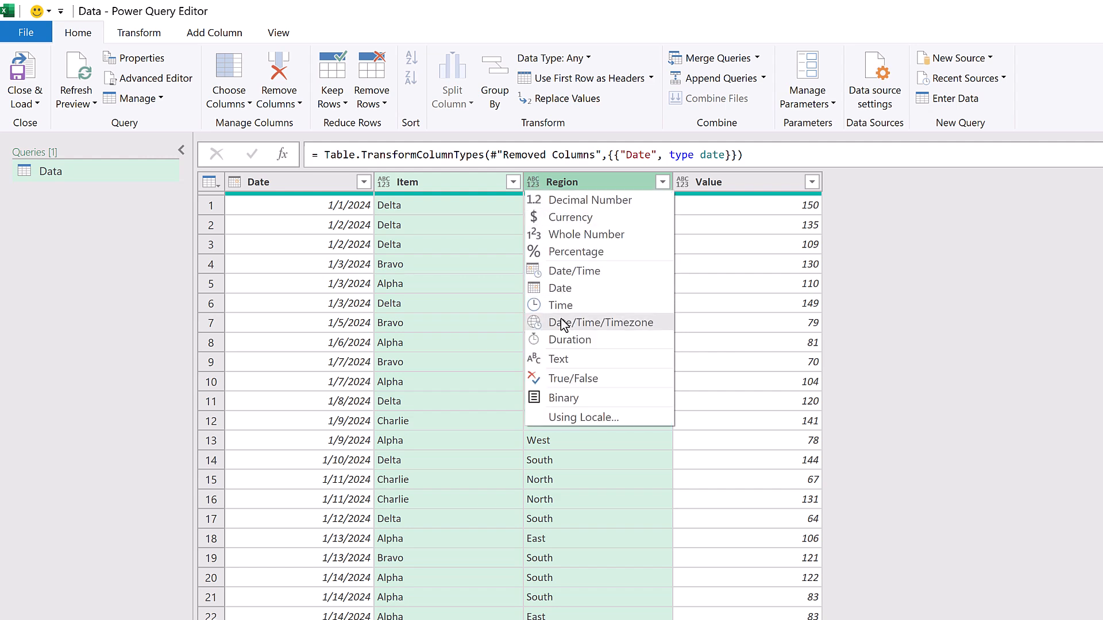
pyautogui.click(558, 359)
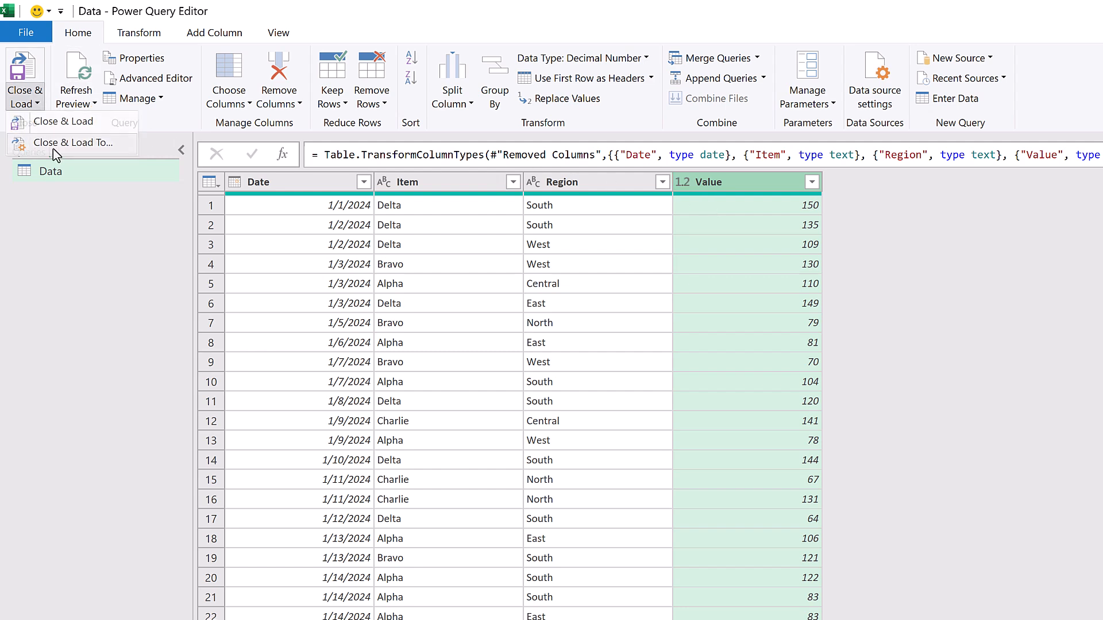
# Load the Data query as a table at cell B4 of the Power Query sheet.
pyautogui.click(72, 142)
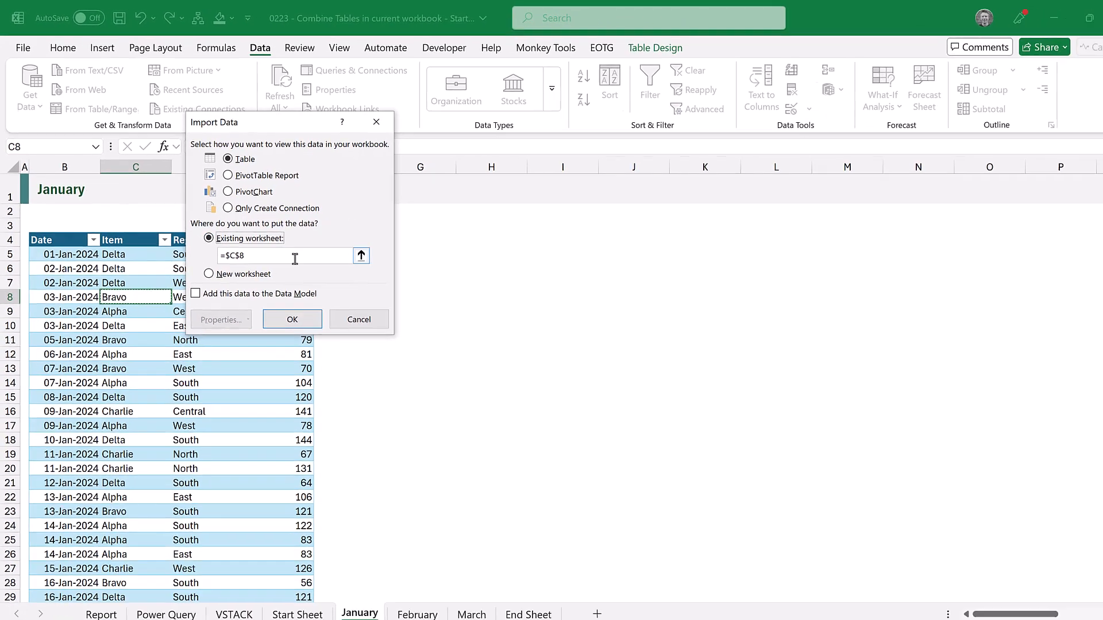
pyautogui.click(361, 255)
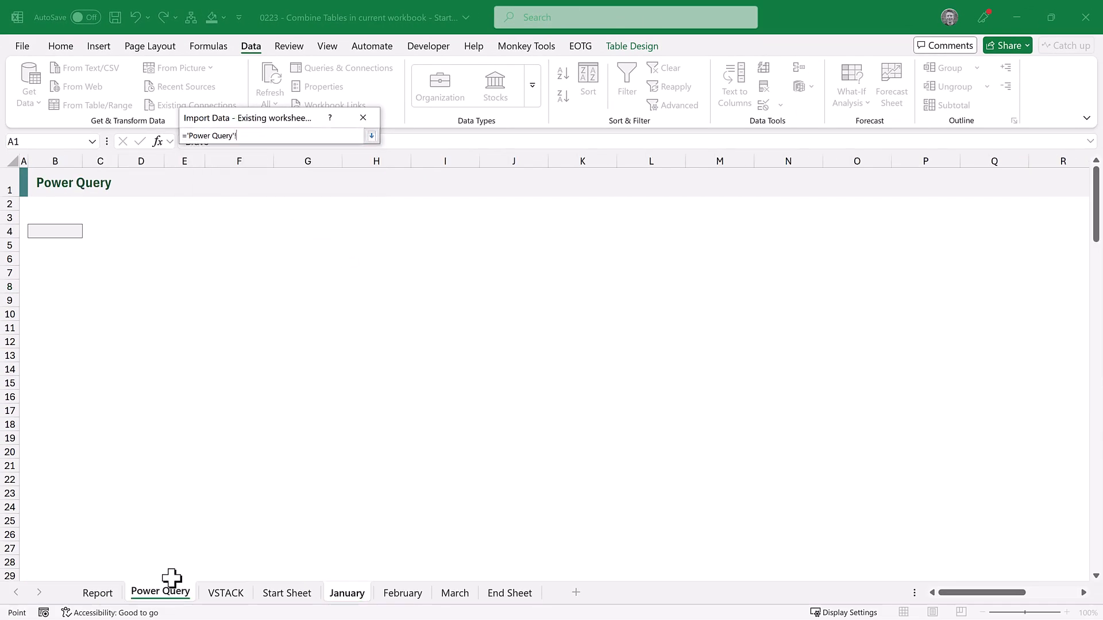
pyautogui.click(55, 231)
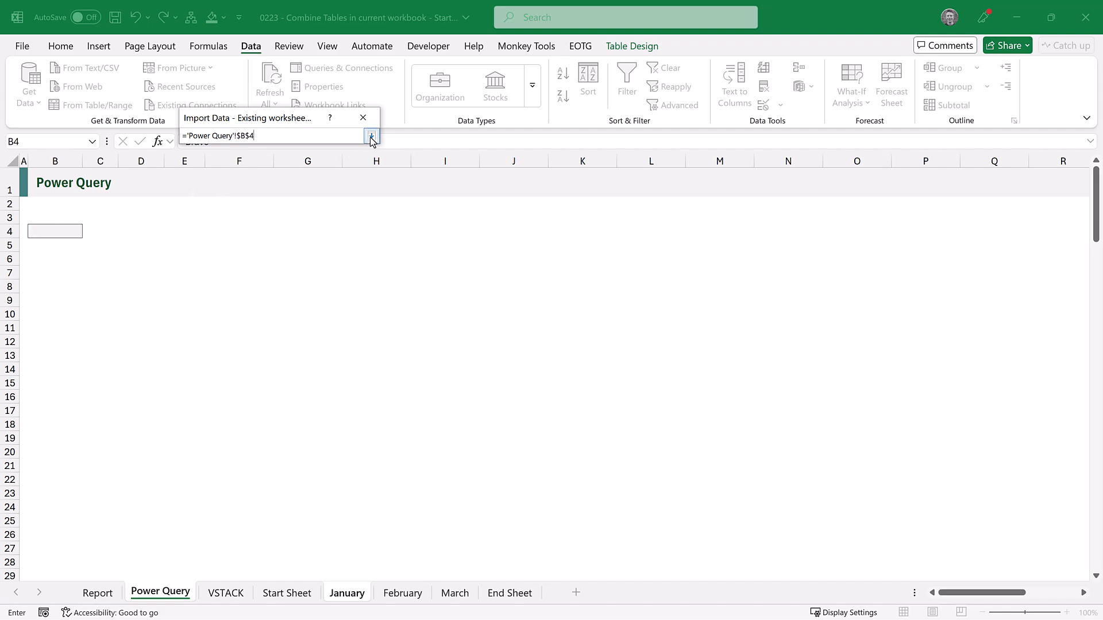
pyautogui.click(372, 136)
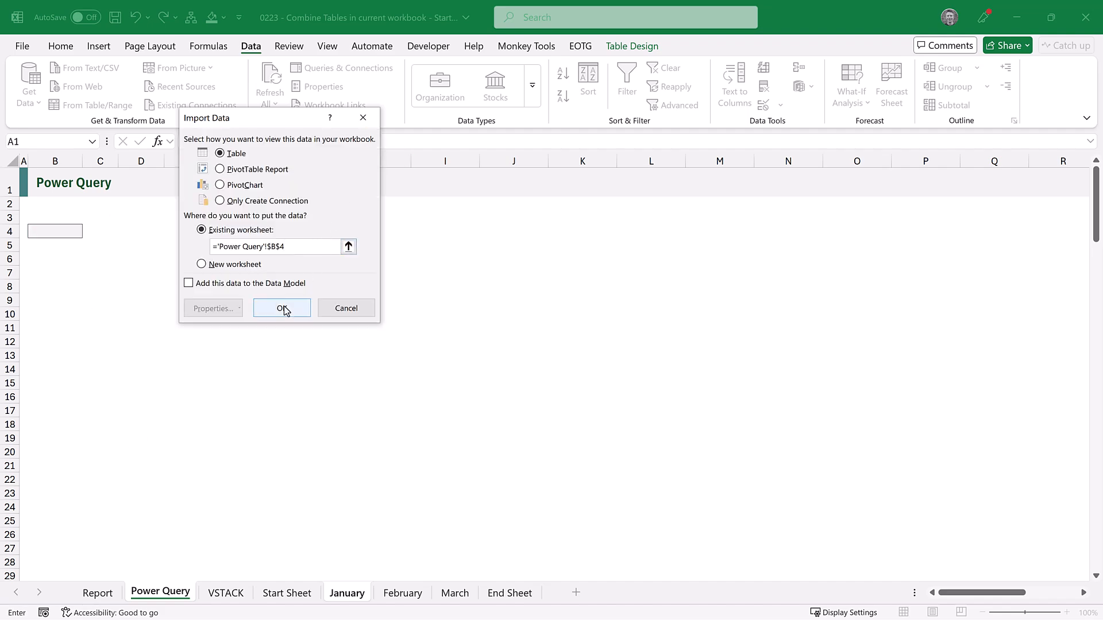
pyautogui.click(281, 308)
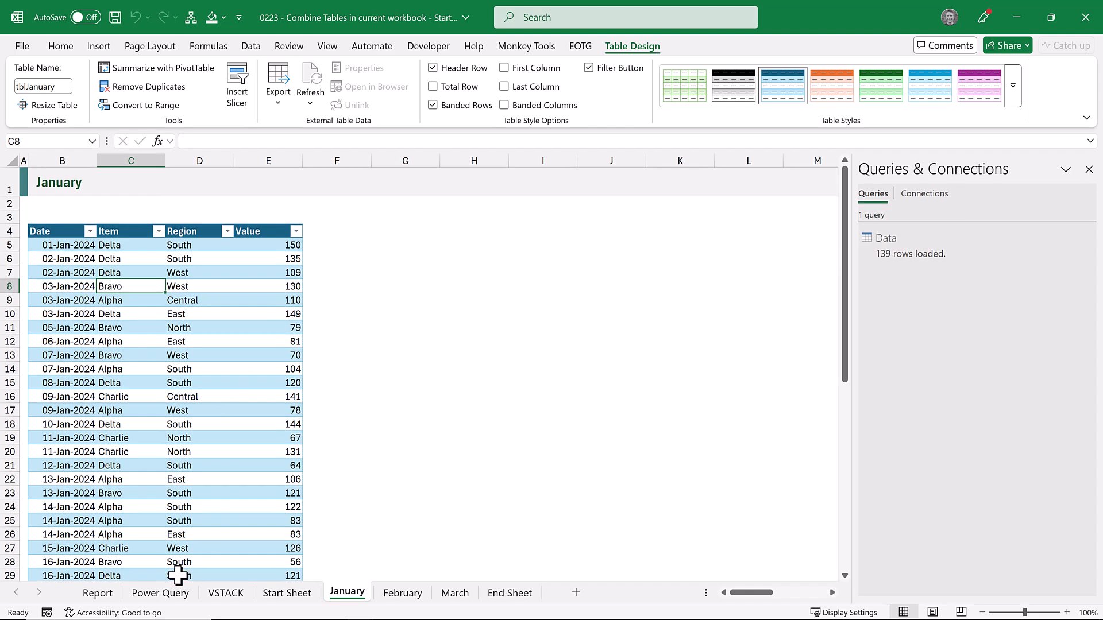
# Switch to the Power Query sheet and scroll through the combined tblData rows.
pyautogui.click(160, 593)
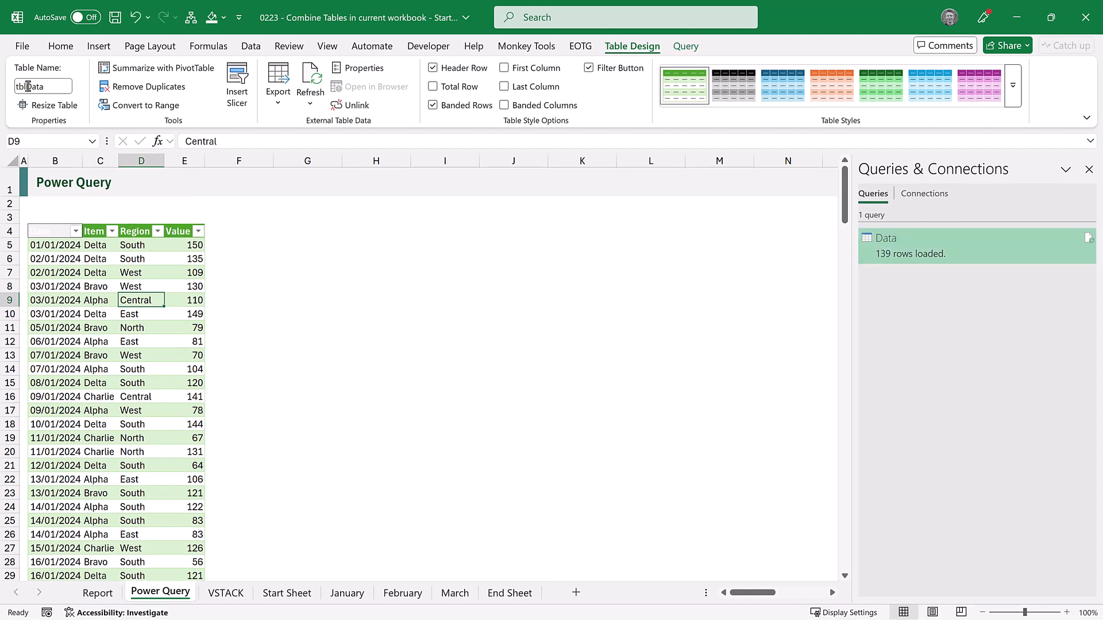
pyautogui.scroll(-3)
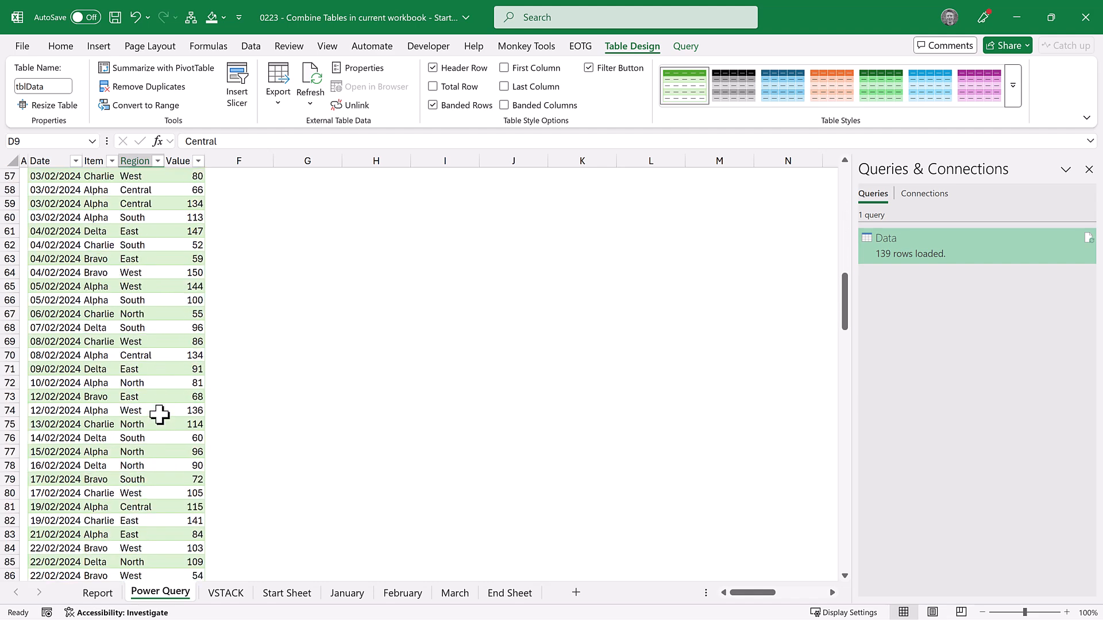
pyautogui.scroll(-3)
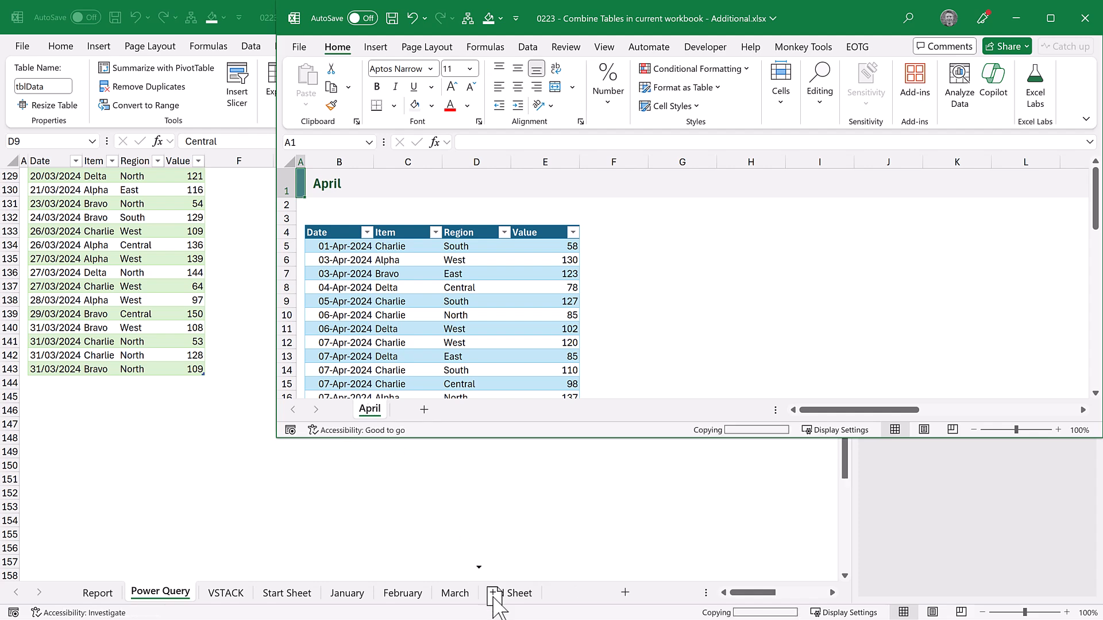
# Place the April sheet after March, Refresh All to load April rows, then go to VSTACK.
pyautogui.click(159, 591)
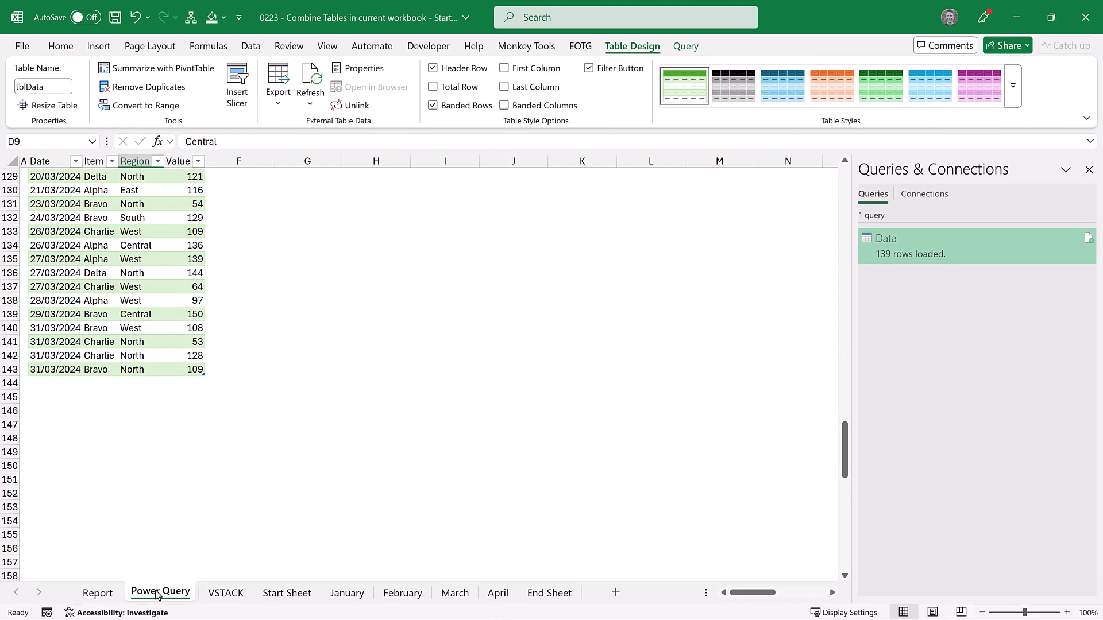
pyautogui.click(250, 46)
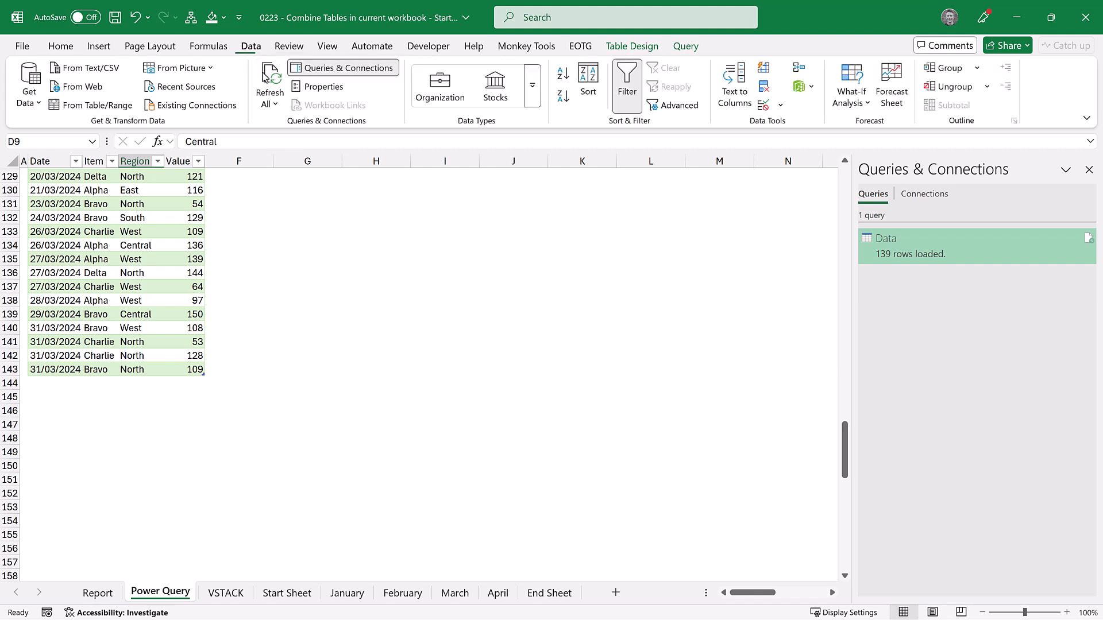
pyautogui.click(269, 80)
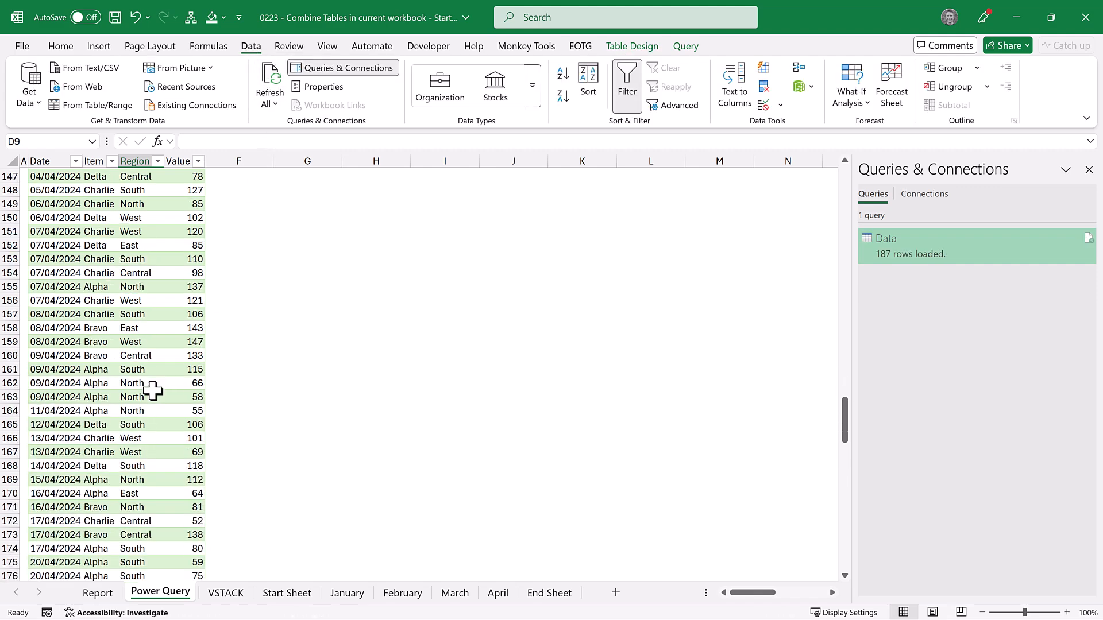
pyautogui.scroll(-3)
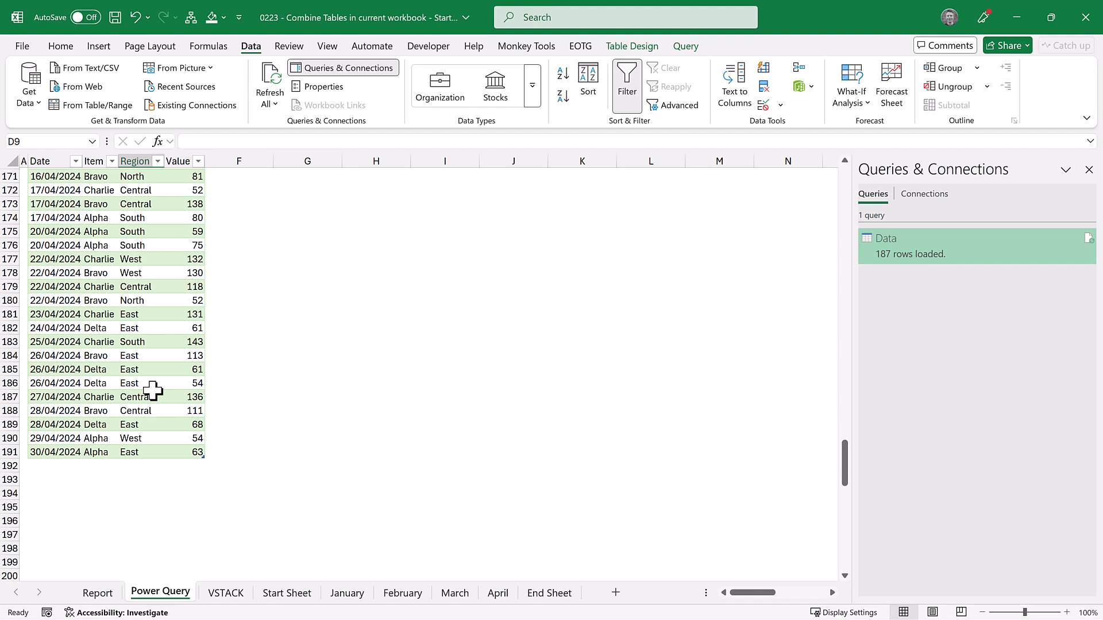
pyautogui.click(225, 593)
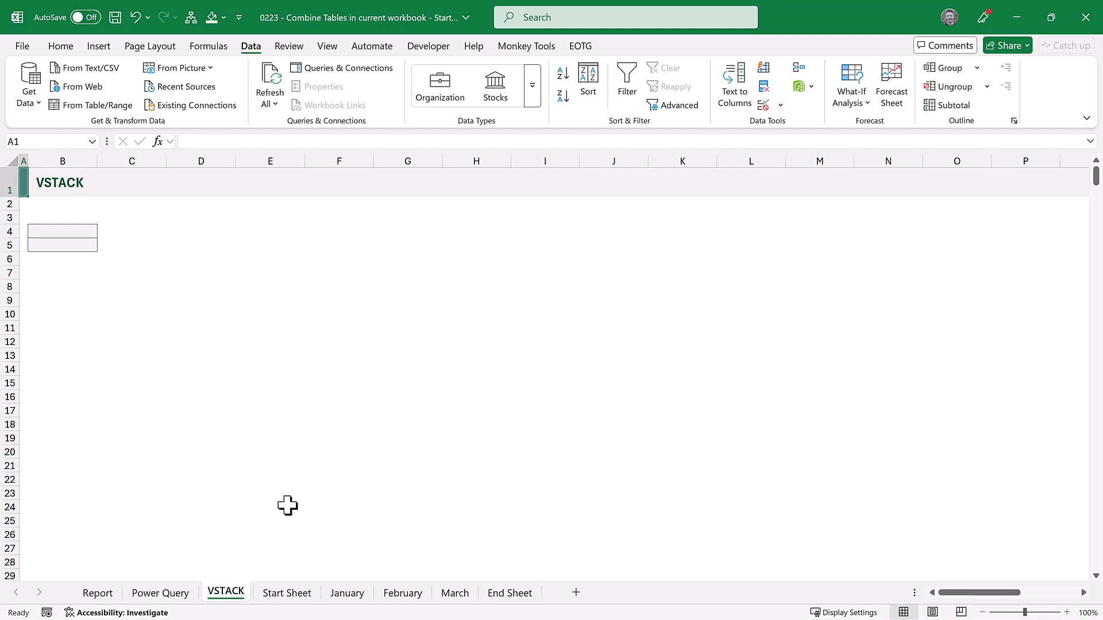
# Check the empty Start Sheet and End Sheet, then begin a formula on VSTACK.
pyautogui.click(286, 593)
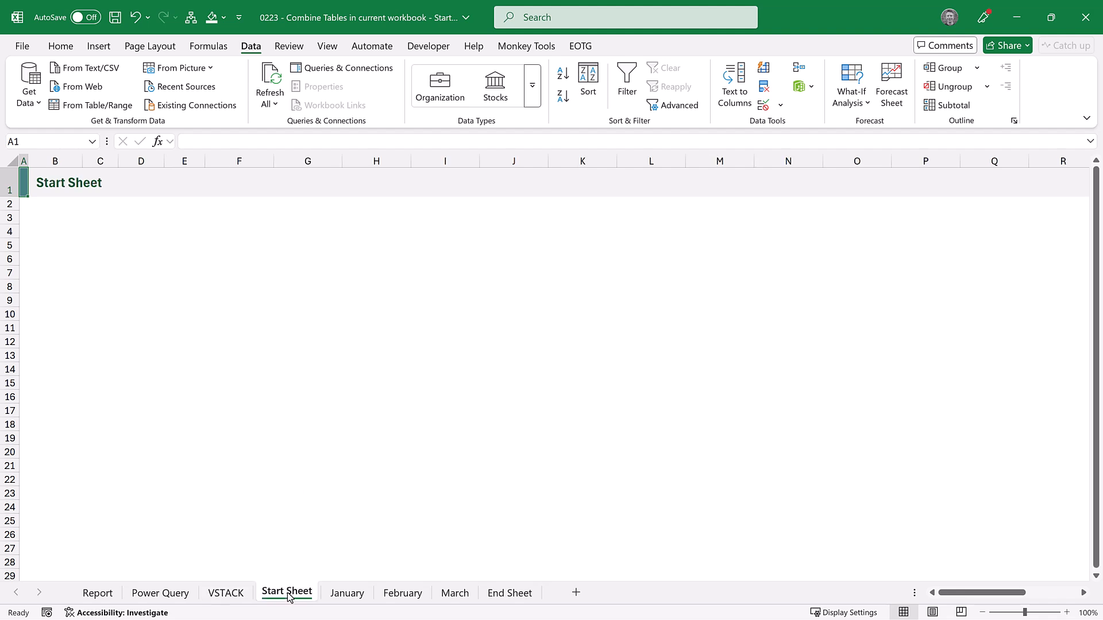
pyautogui.click(510, 592)
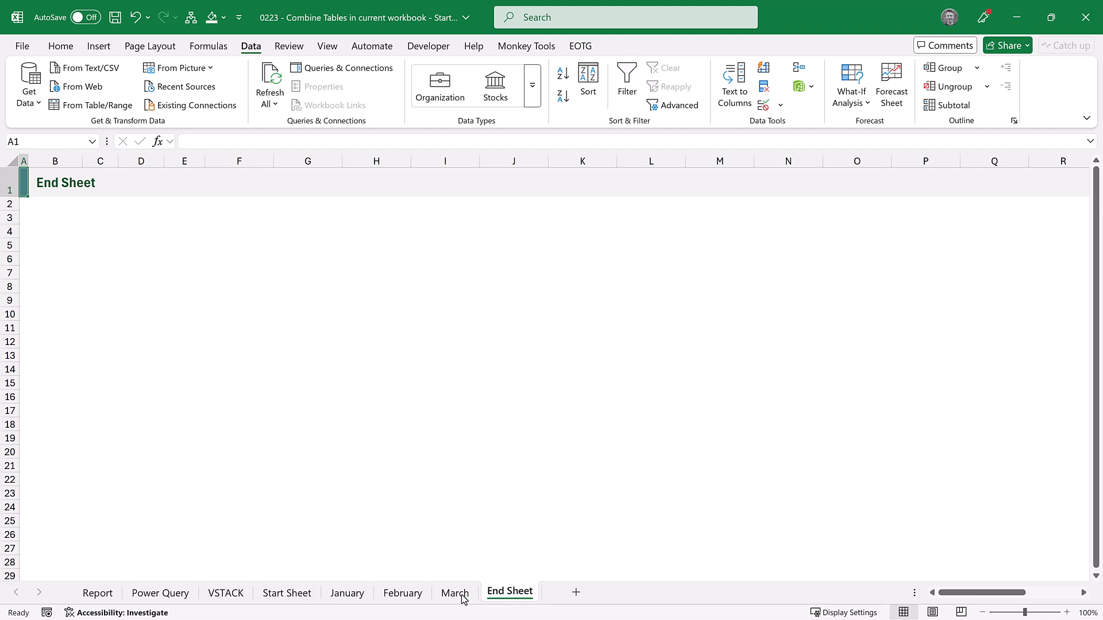
pyautogui.click(225, 592)
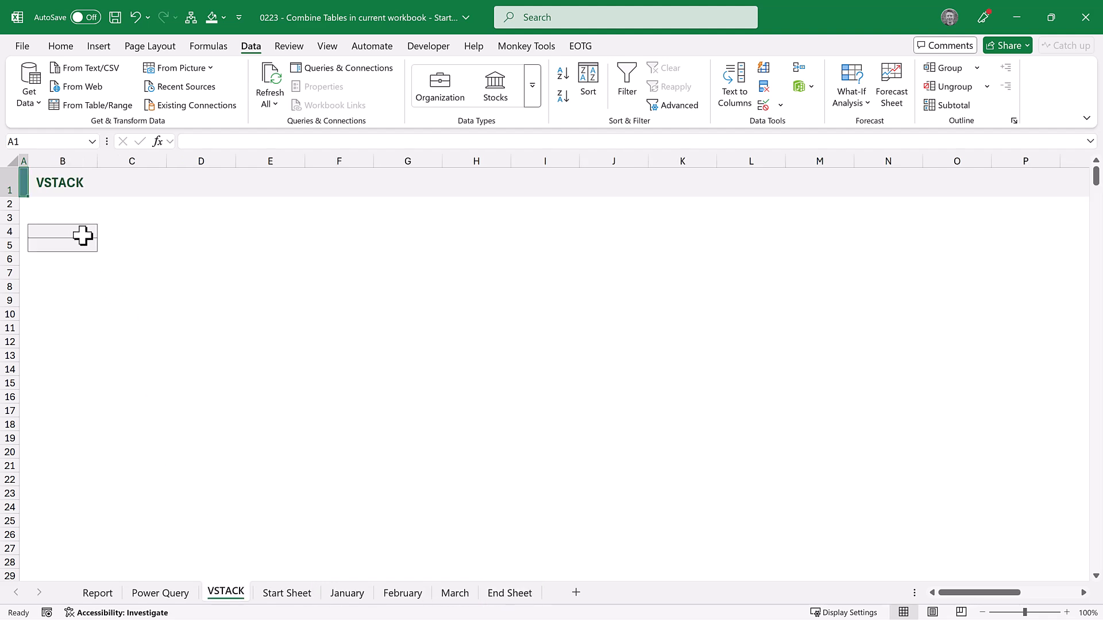
pyautogui.write('=')
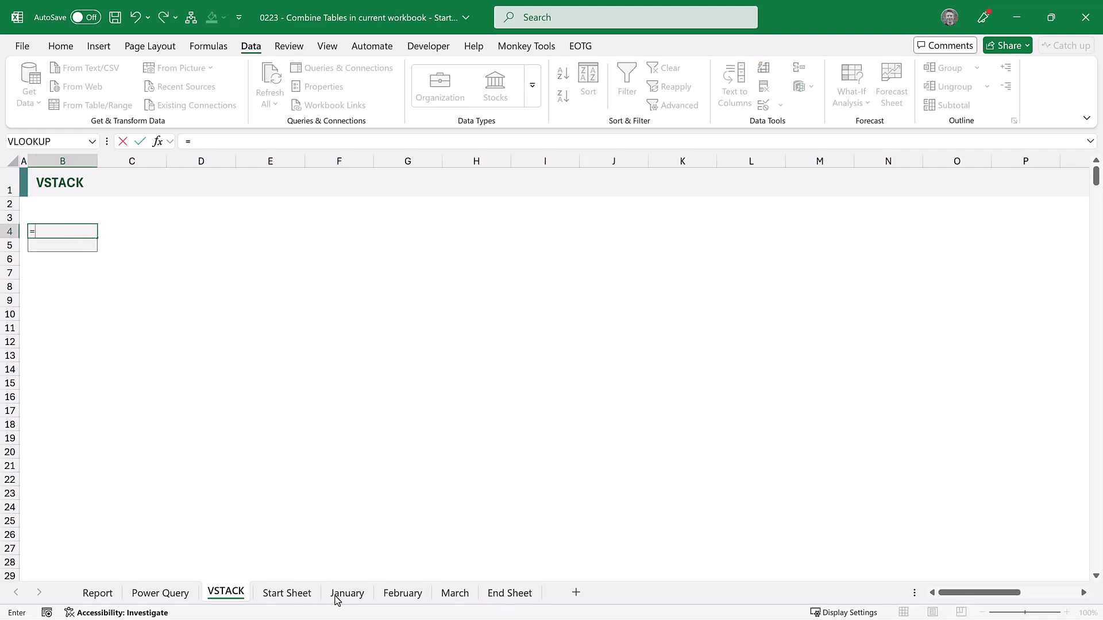
# Enter =tblJanuary[#Headers] in B4 by referencing the January table's header row.
pyautogui.click(346, 593)
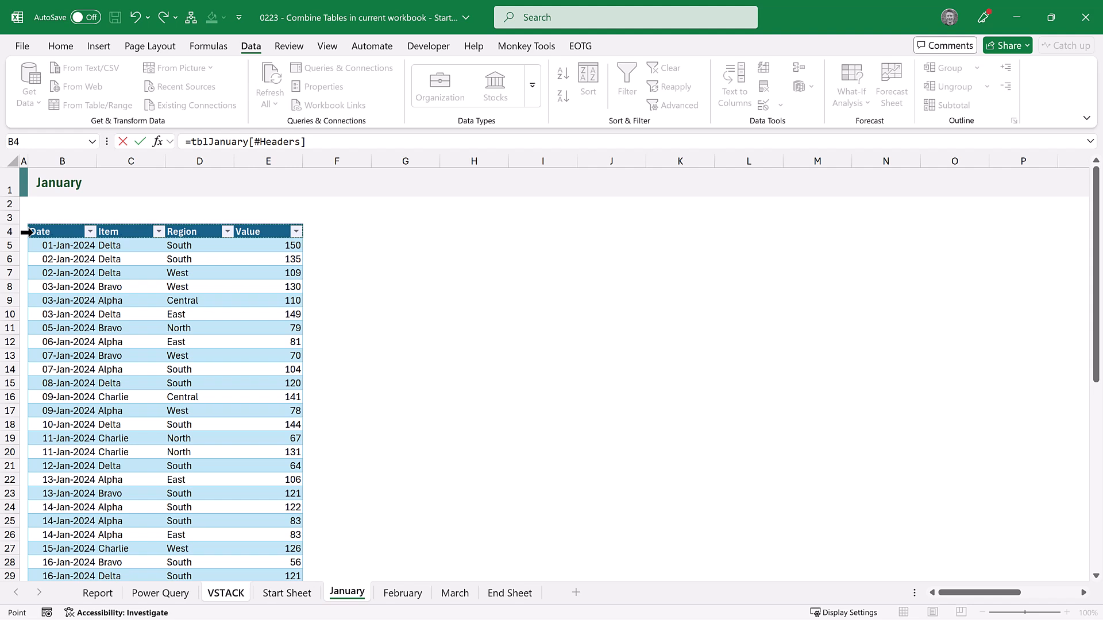
pyautogui.click(162, 246)
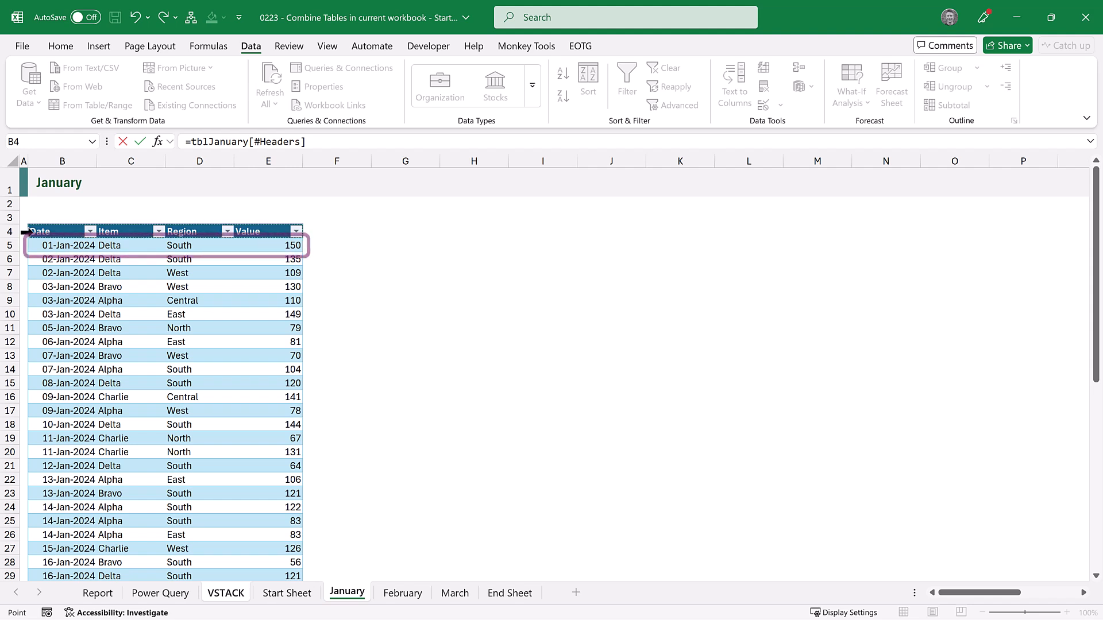
pyautogui.click(225, 593)
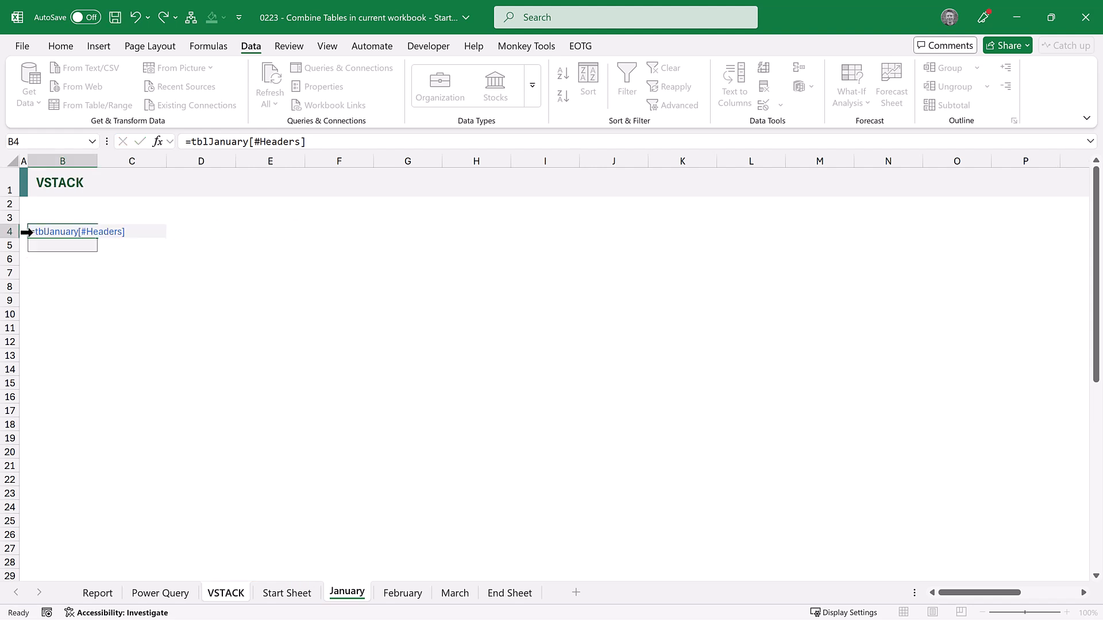
pyautogui.press('Return')
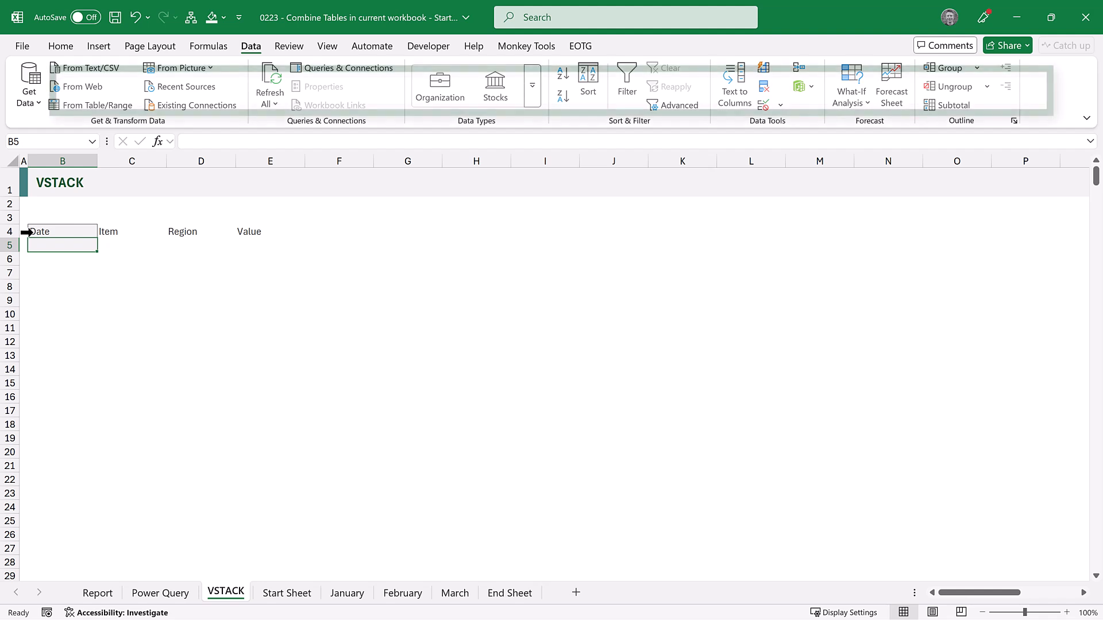
# Enter =VSTACK('Start Sheet:End Sheet'!B5:E104) in B5 and scroll the stacked results.
pyautogui.write('=VSTACK')
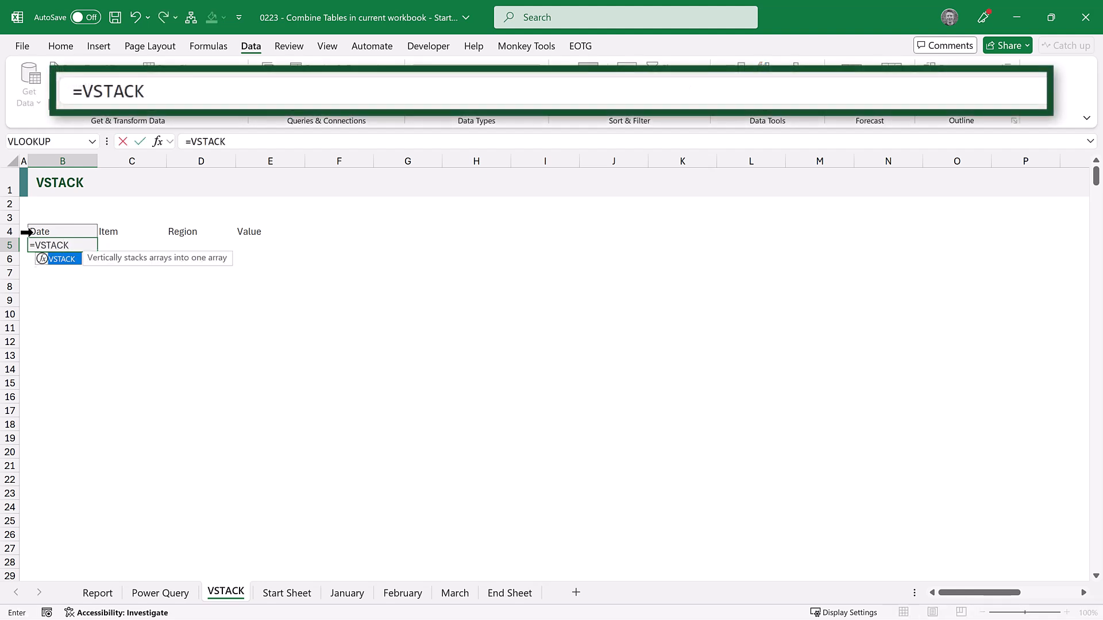
pyautogui.write('(')
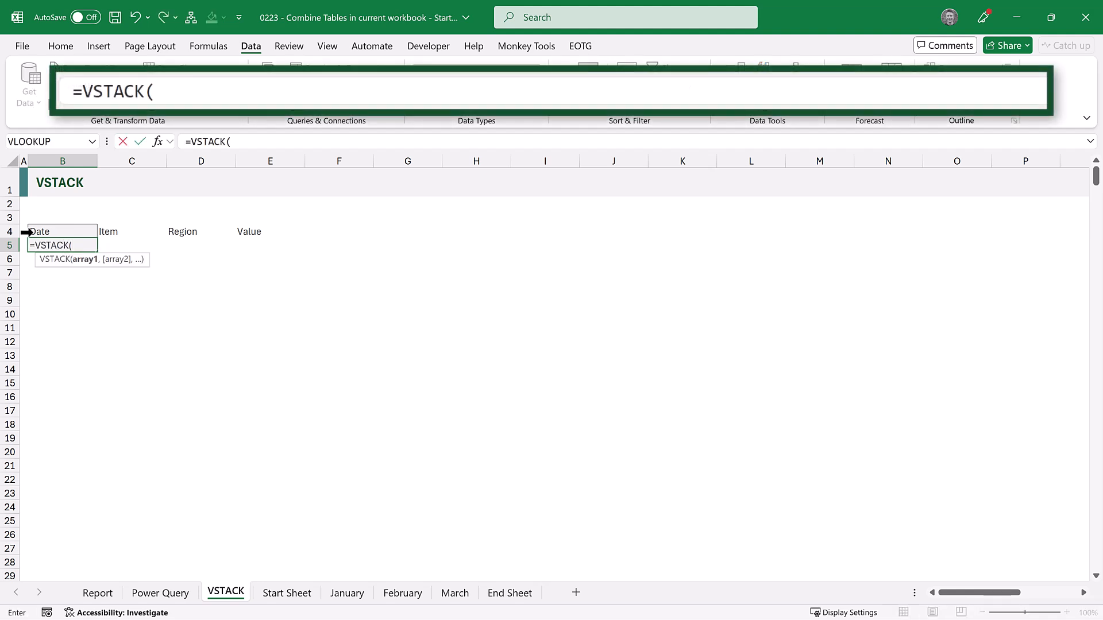
pyautogui.click(286, 593)
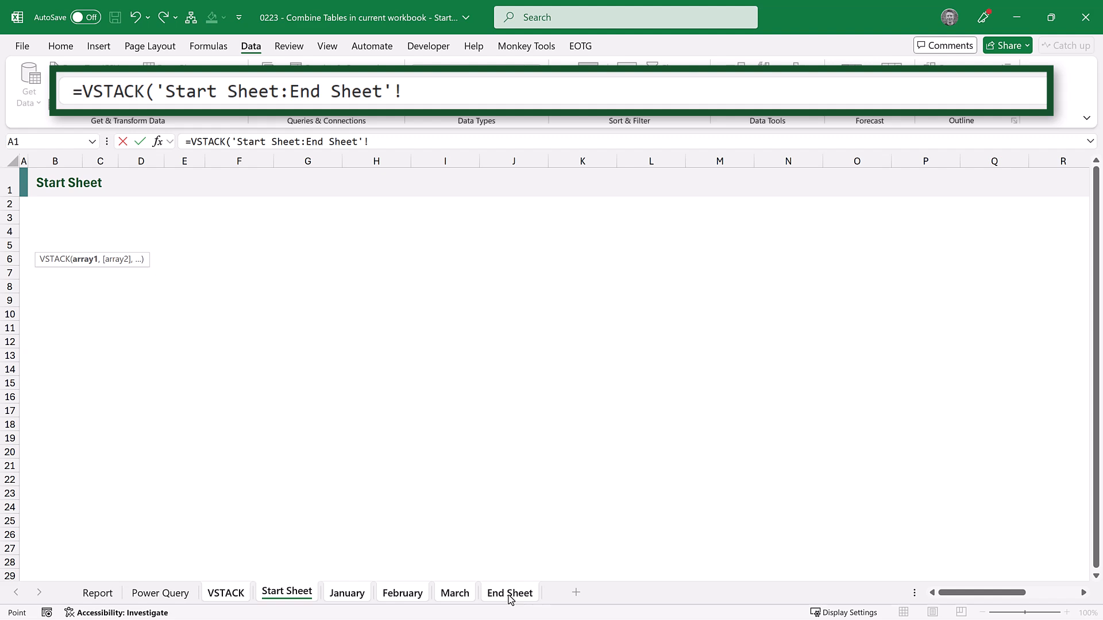
pyautogui.moveTo(47, 243)
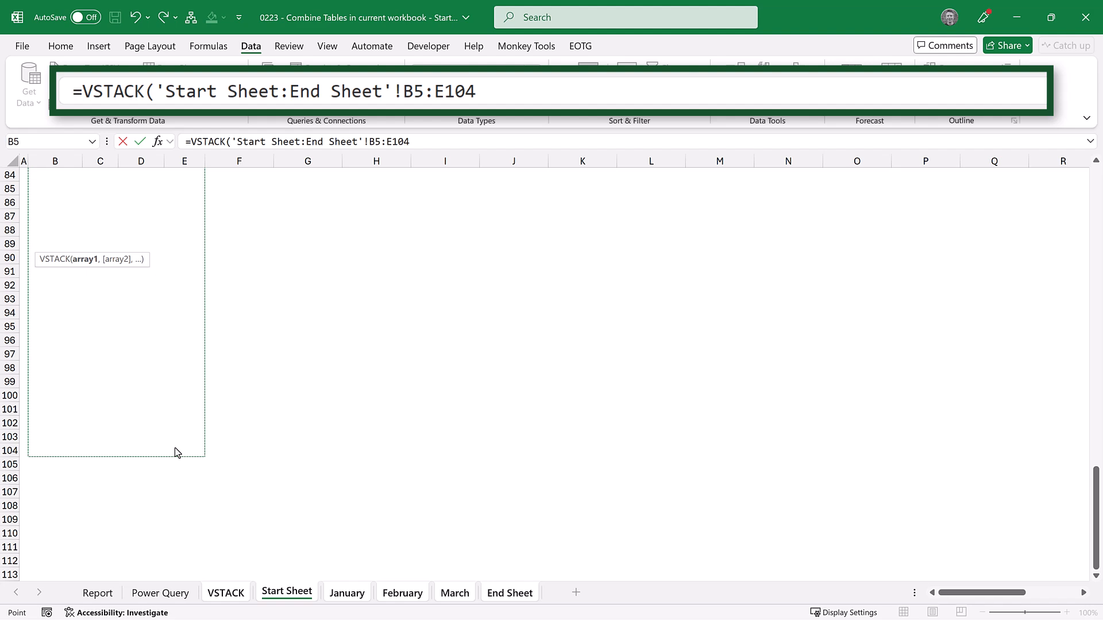
pyautogui.write(')')
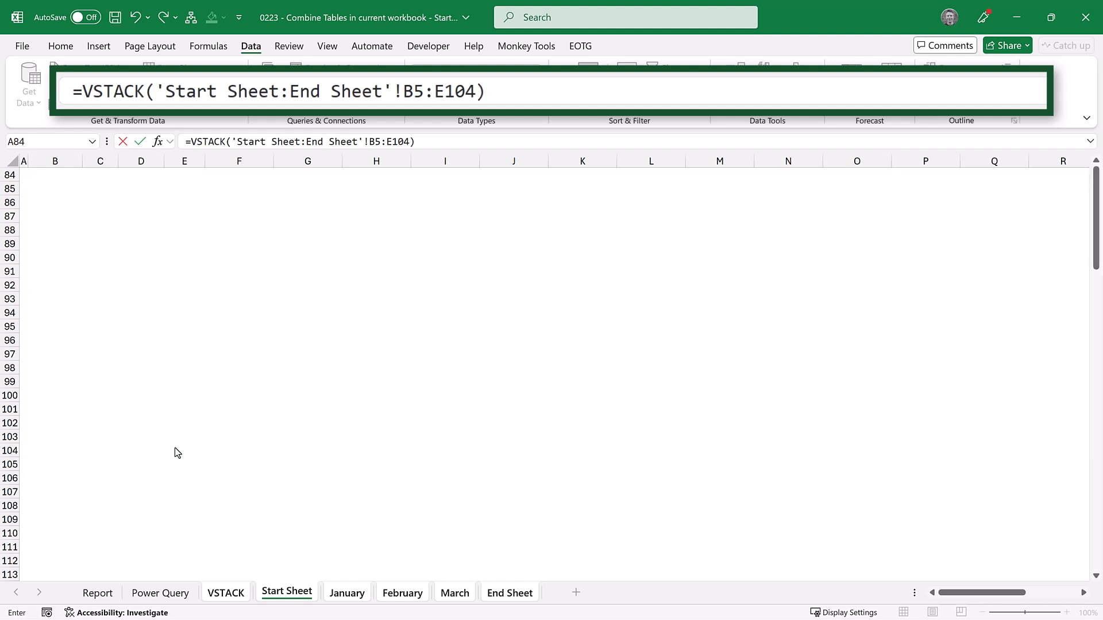
pyautogui.click(225, 593)
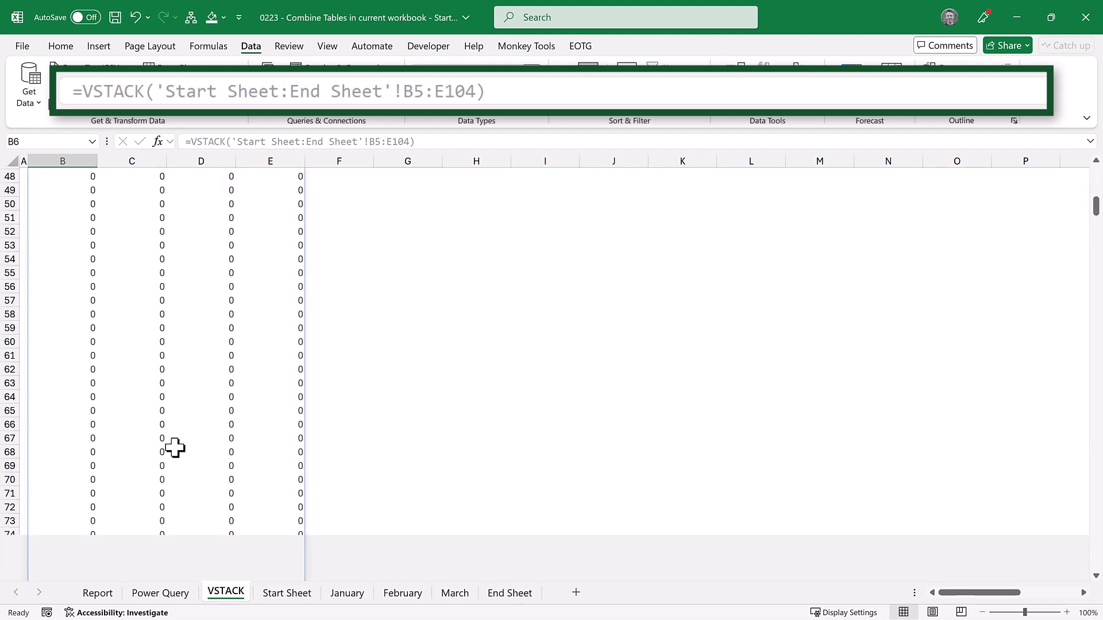
pyautogui.scroll(-3)
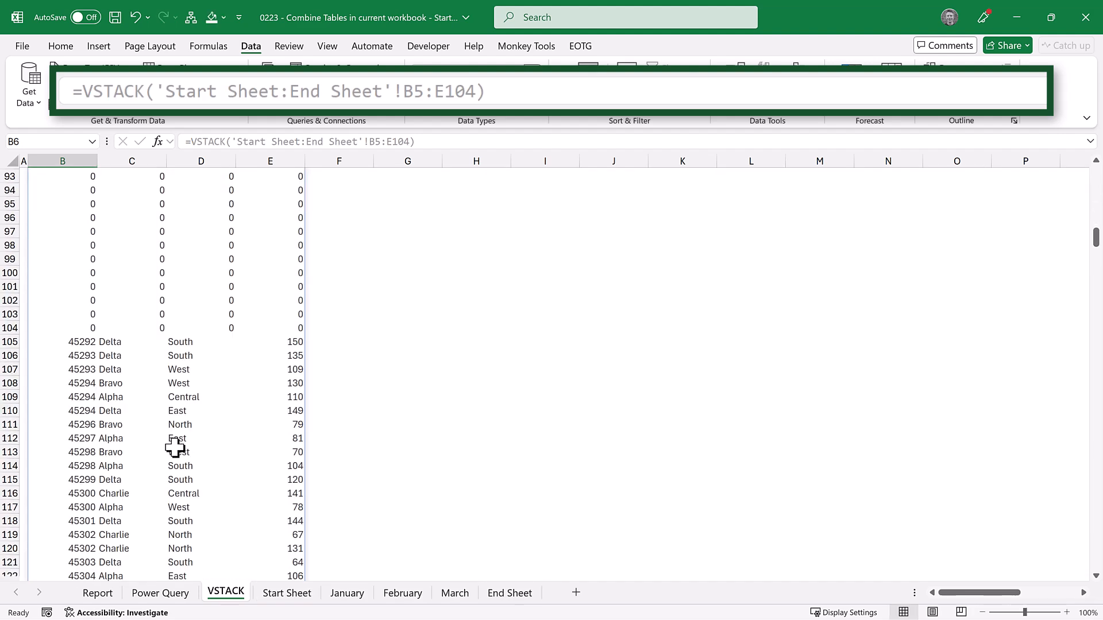
pyautogui.scroll(3)
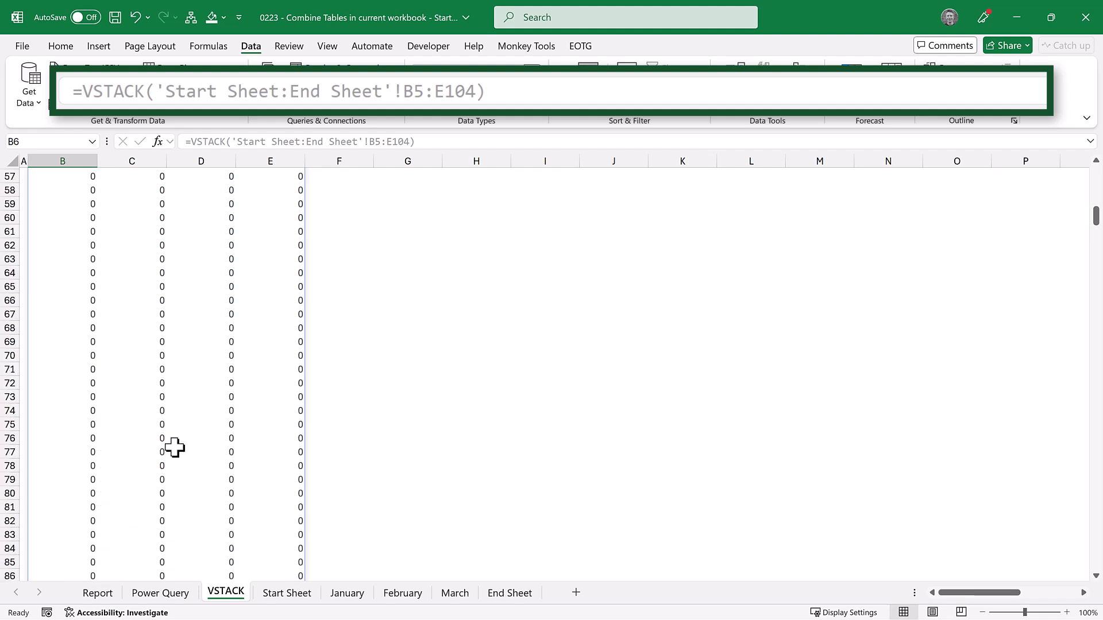
pyautogui.scroll(3)
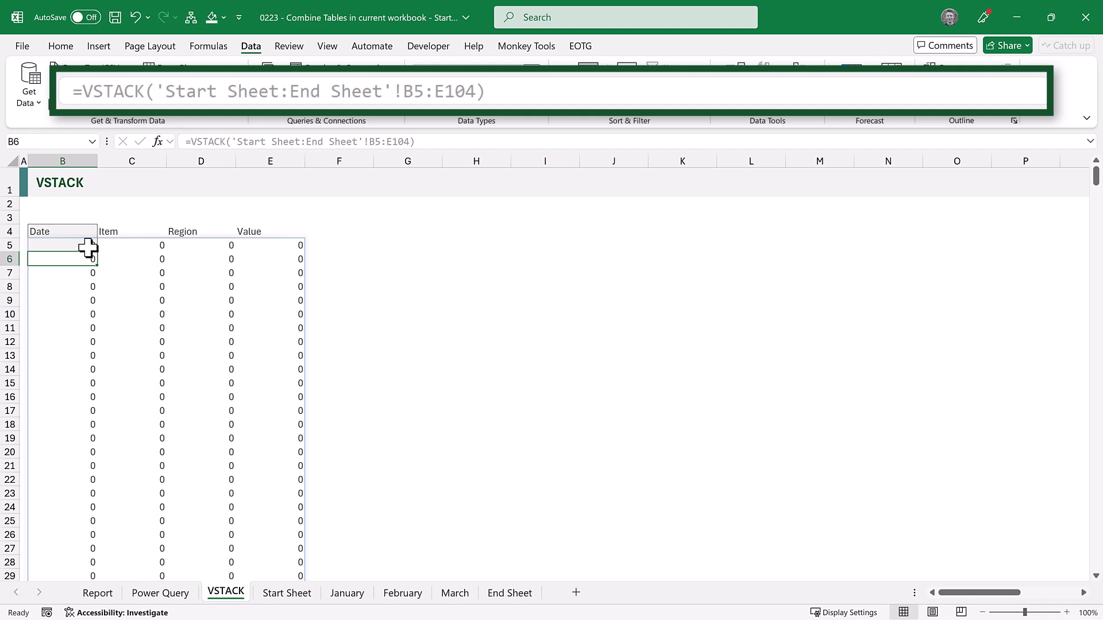
# Wrap B5's VSTACK in LET as Data with FILTER(Data,CHOOSECOLS(Data,1)<>0).
pyautogui.click(62, 245)
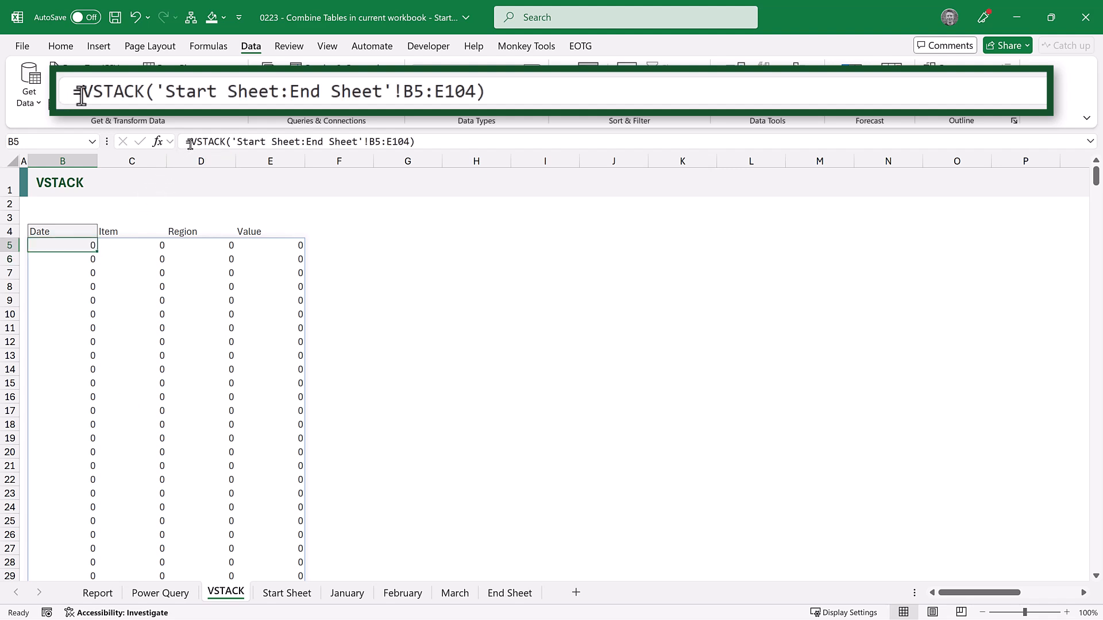
pyautogui.doubleClick(62, 245)
pyautogui.write('LET(')
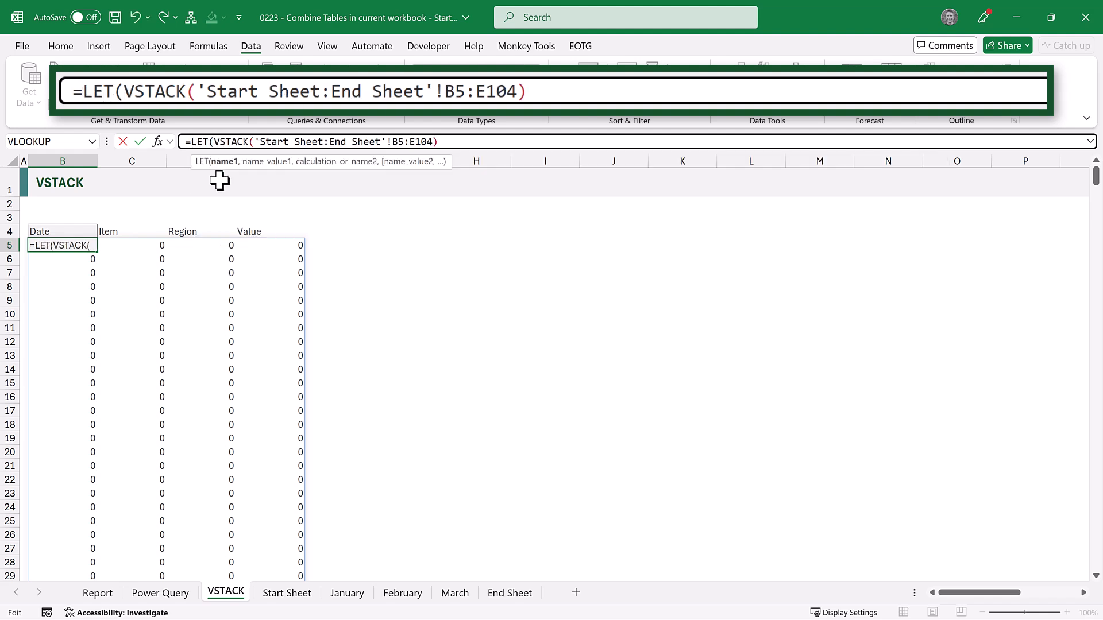
pyautogui.write('Data,')
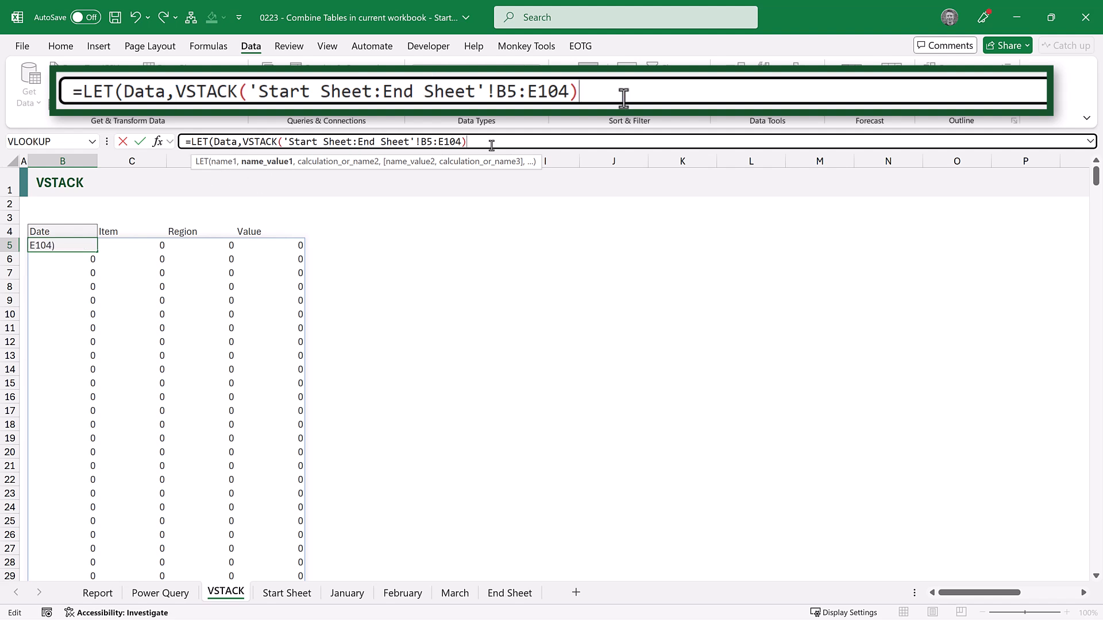
pyautogui.write(',')
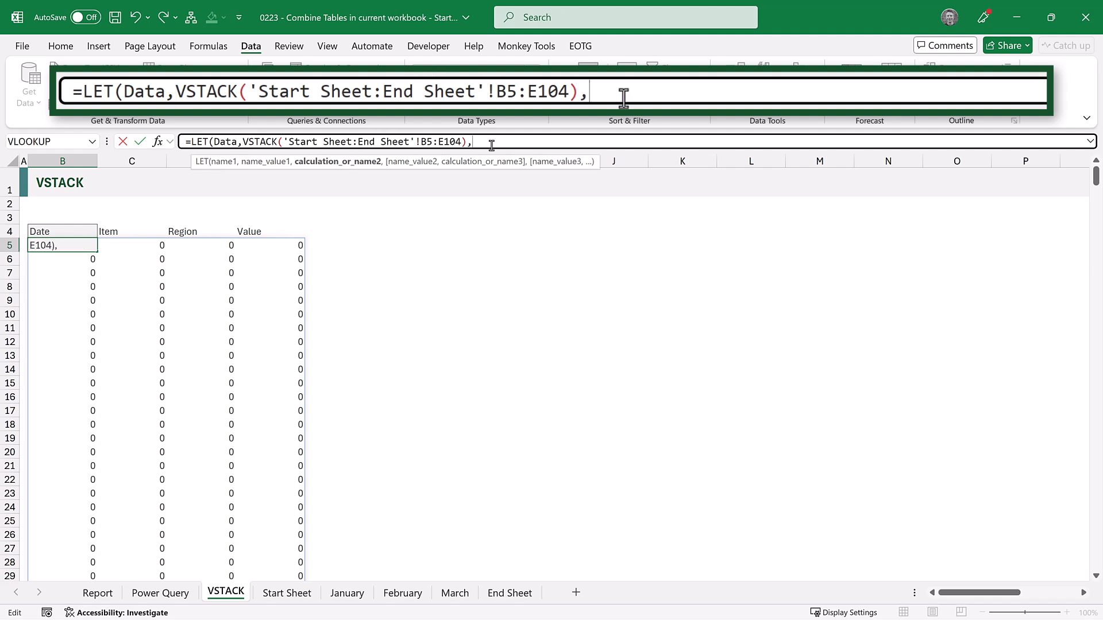
pyautogui.write('FILTER(')
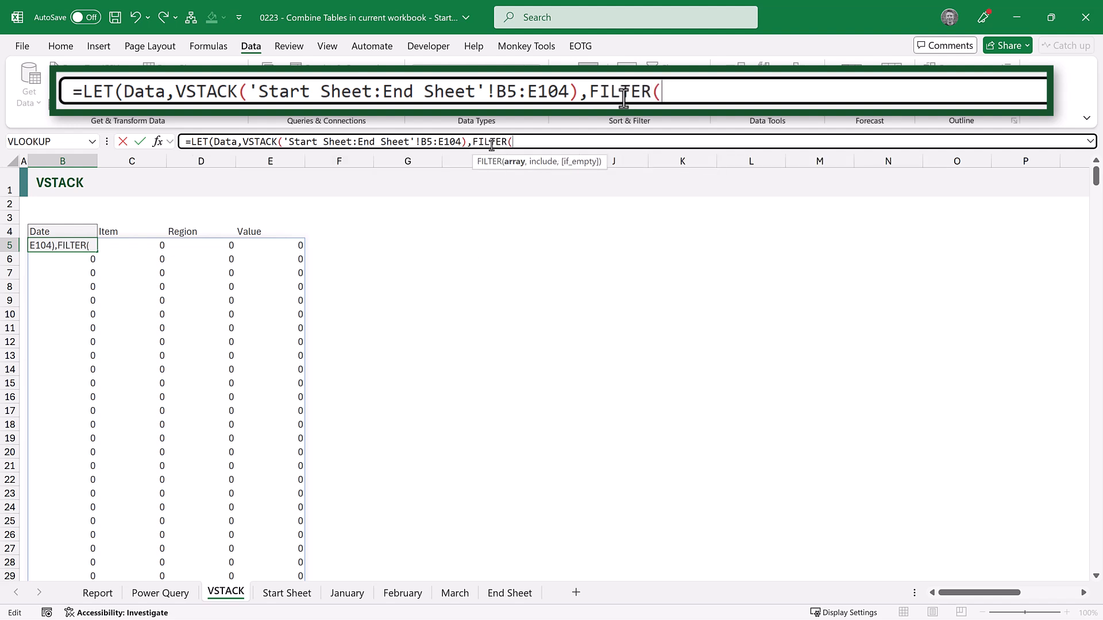
pyautogui.write('Data,')
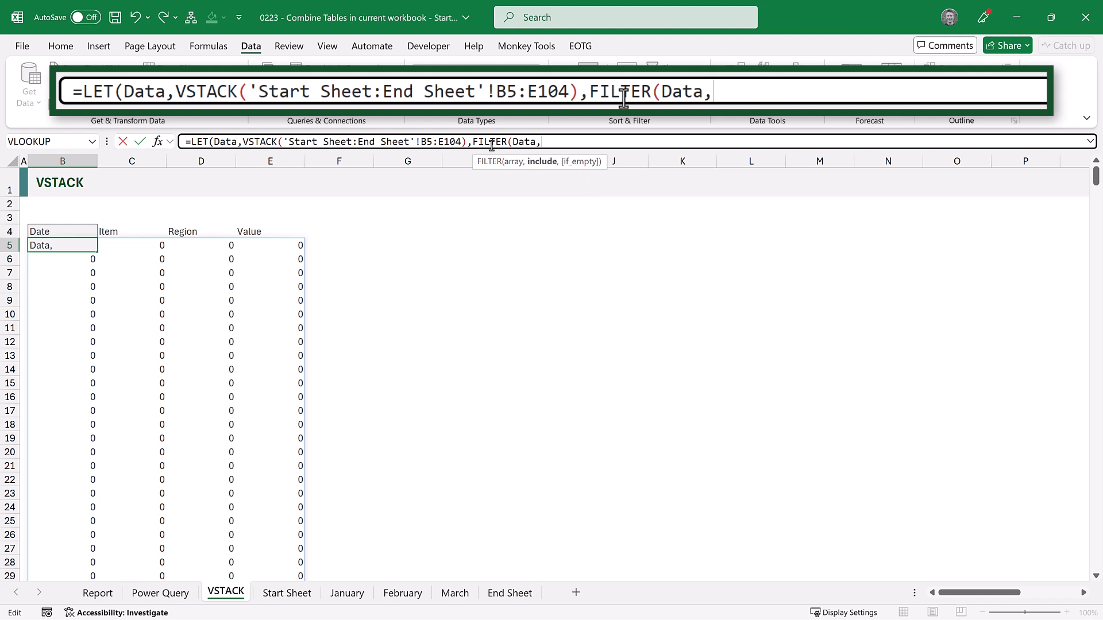
pyautogui.write('C')
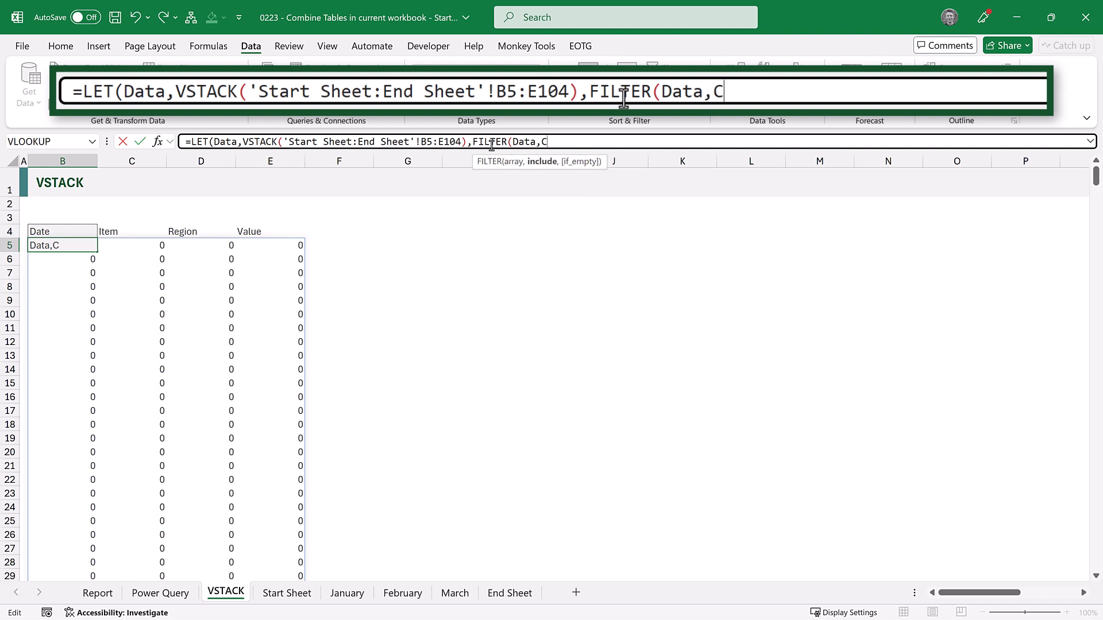
pyautogui.write('HOOSECOLS')
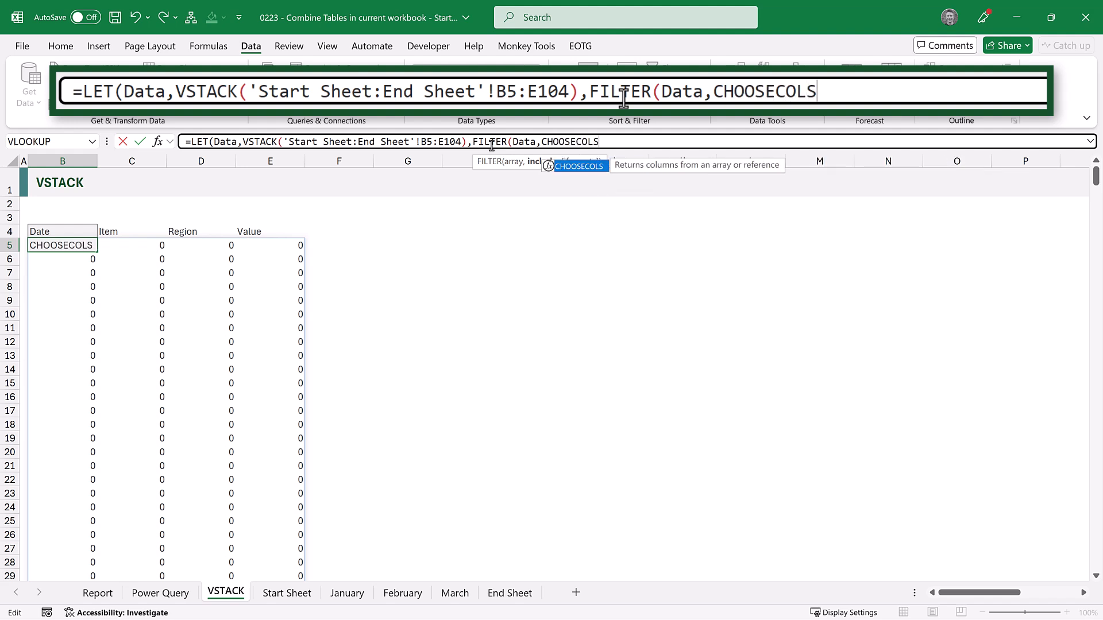
pyautogui.write('(Data,1')
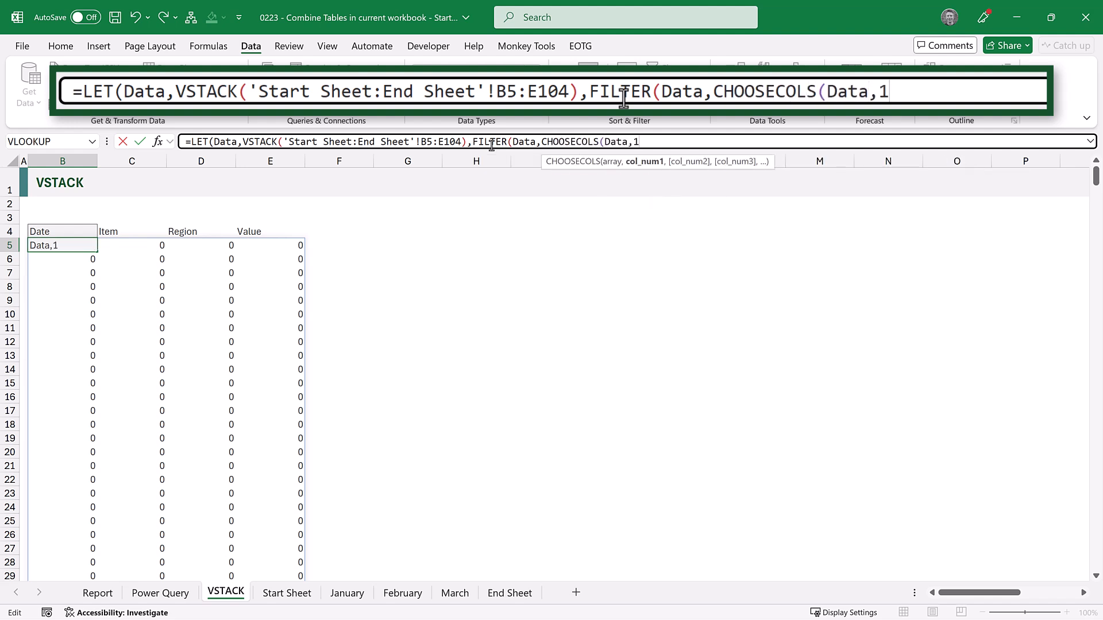
pyautogui.write(')<>')
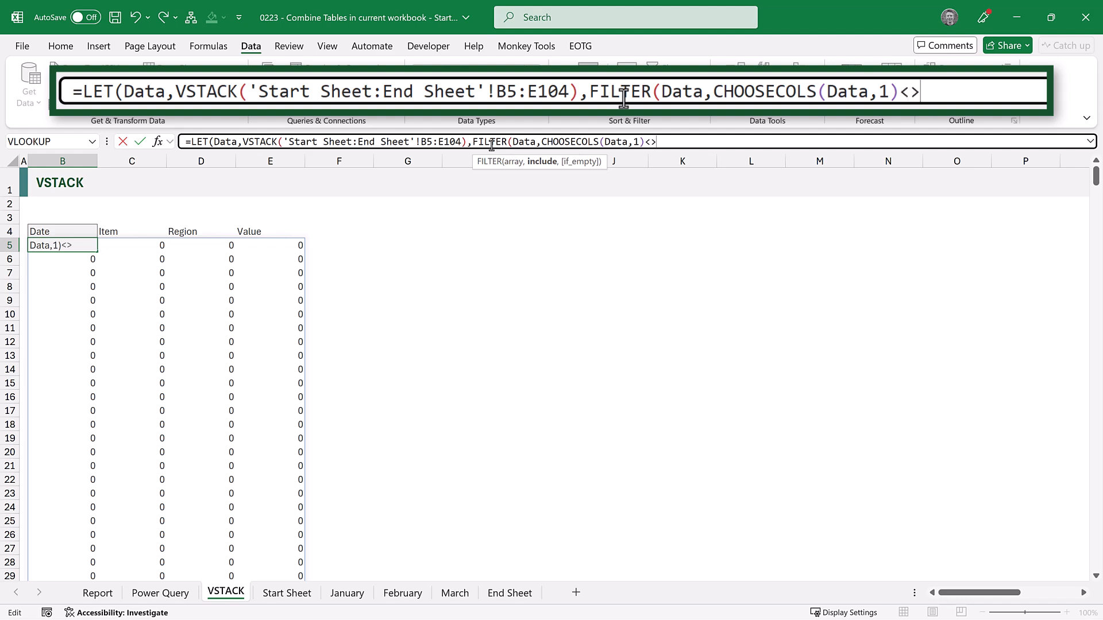
pyautogui.write('0))')
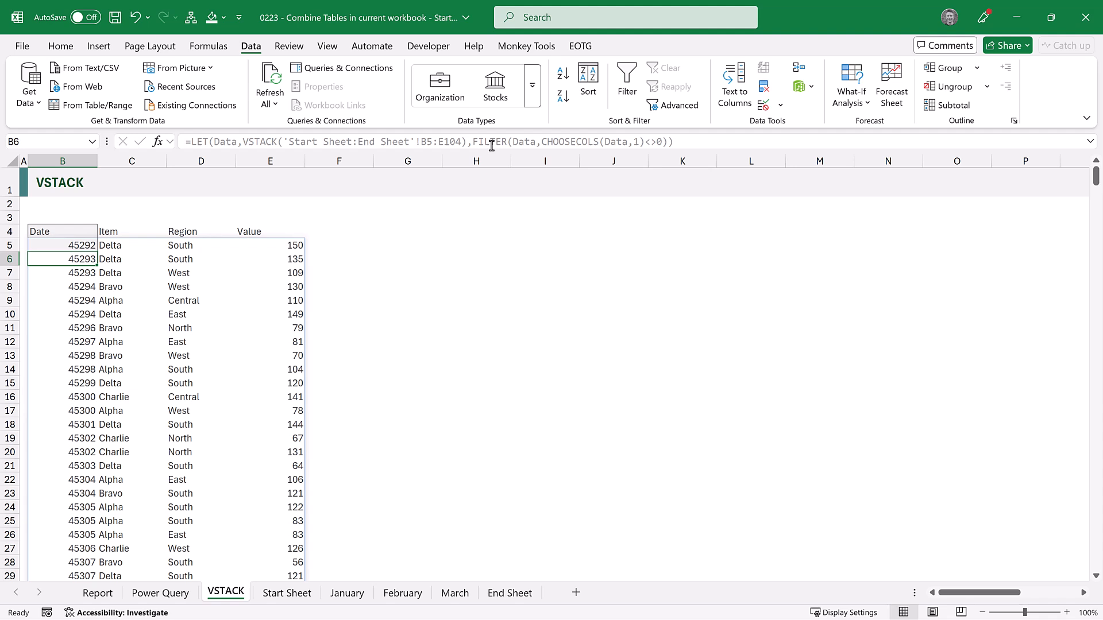
pyautogui.moveTo(99, 159)
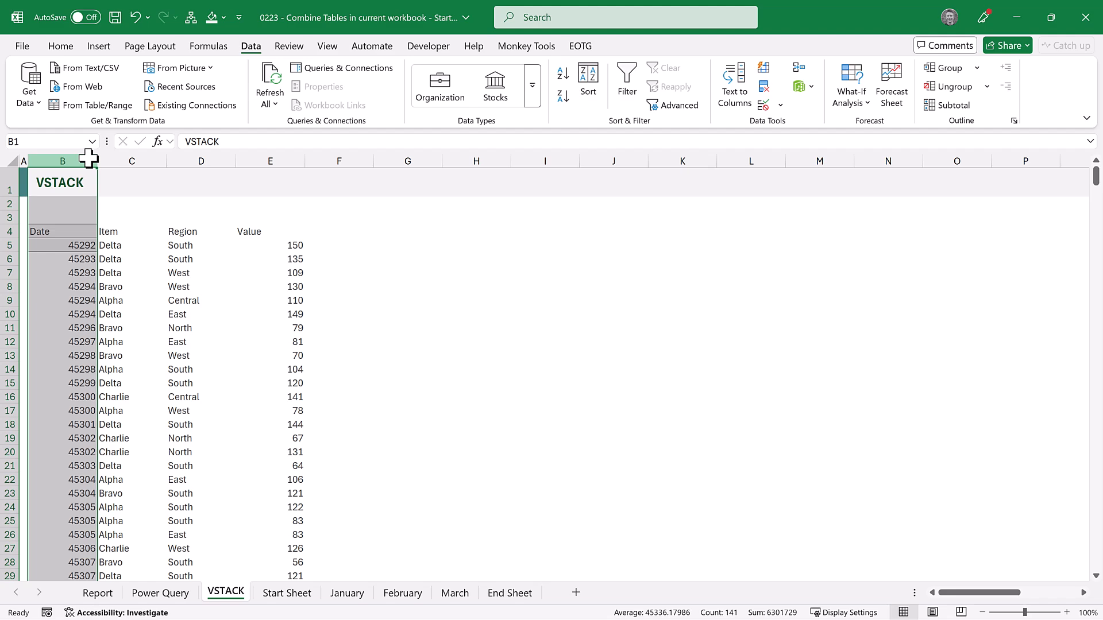
# Apply the custom number format dd-mmm-yyyy to the Date column, e.g. 01-Jan-2024.
pyautogui.press('ctrl+1')
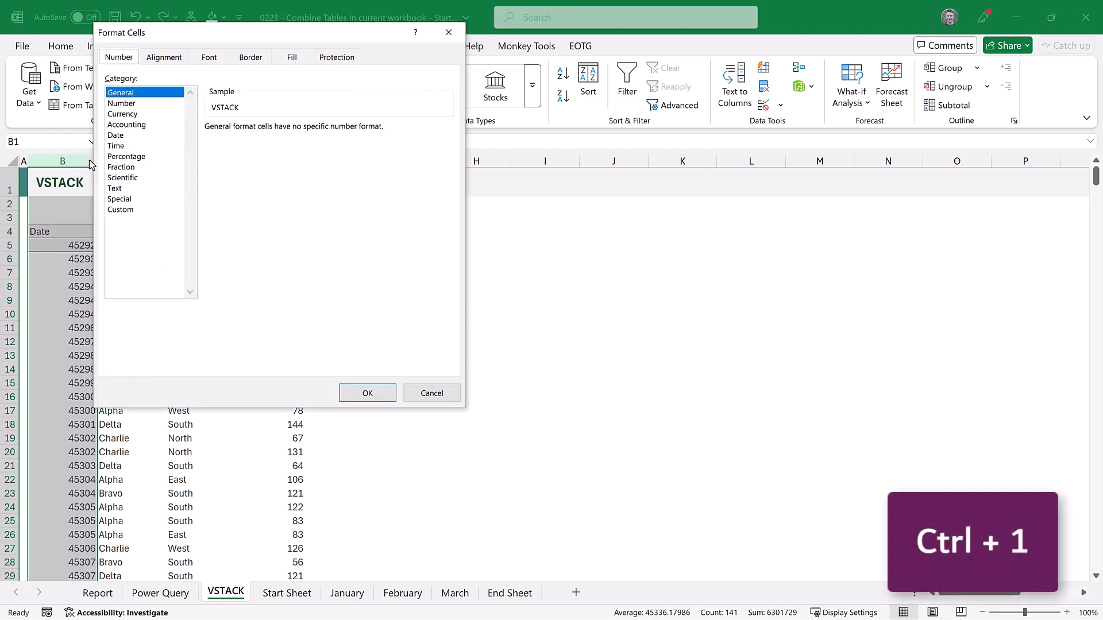
pyautogui.click(120, 209)
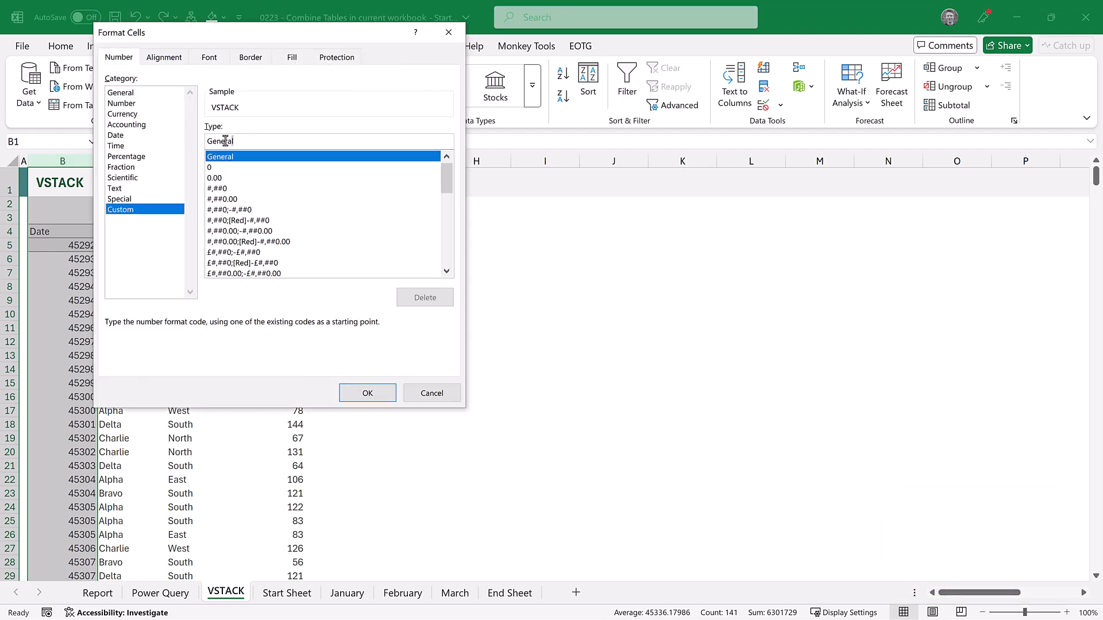
pyautogui.write('dd-')
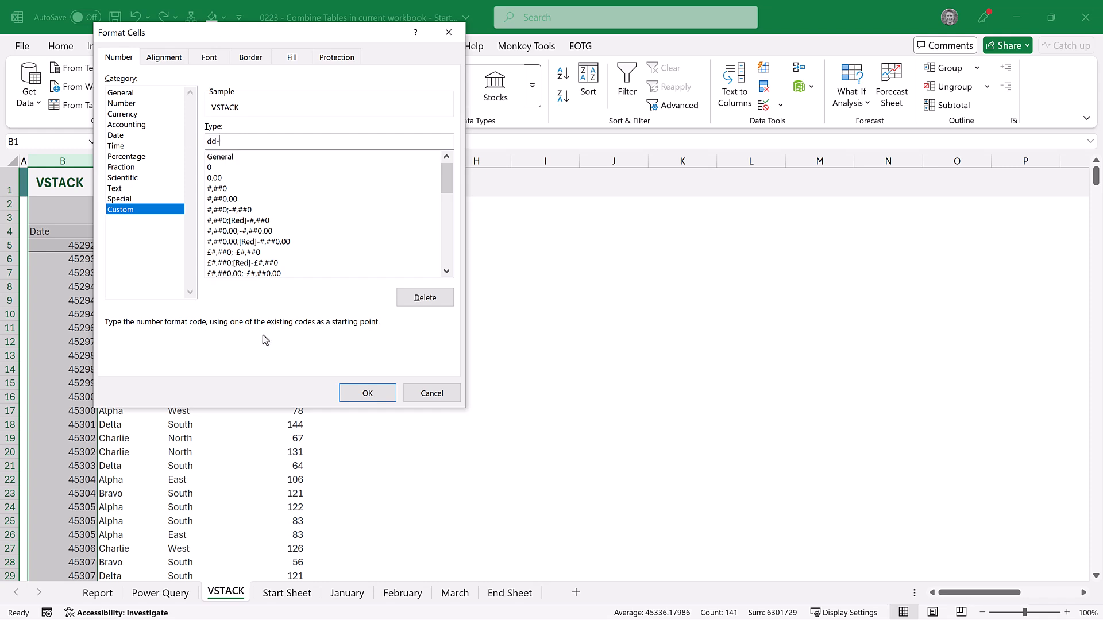
pyautogui.write('mmm-yyy')
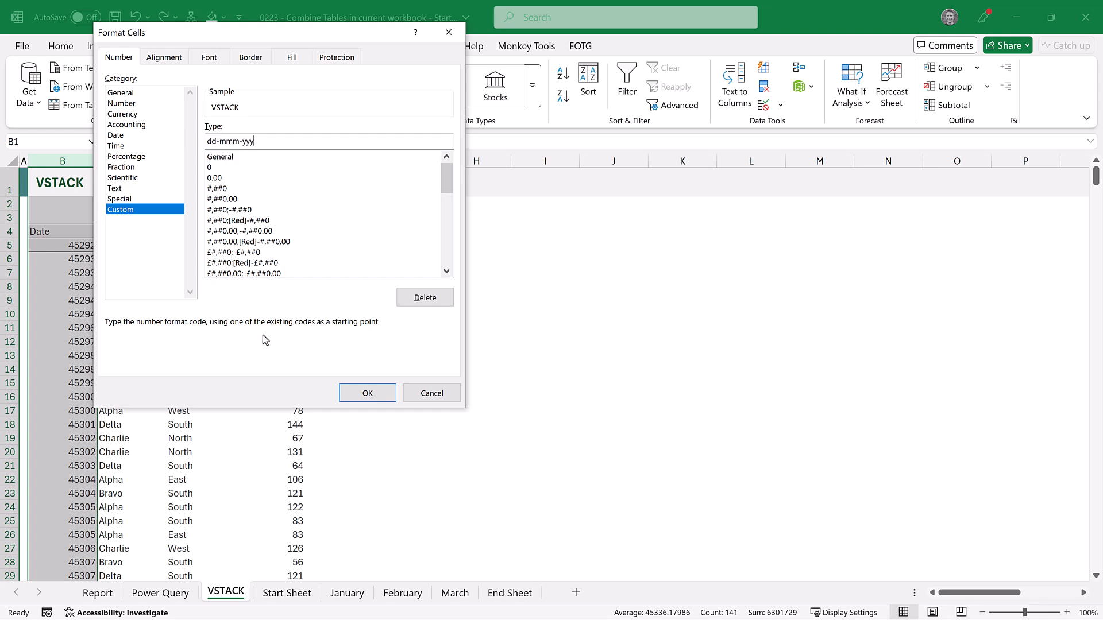
pyautogui.click(366, 392)
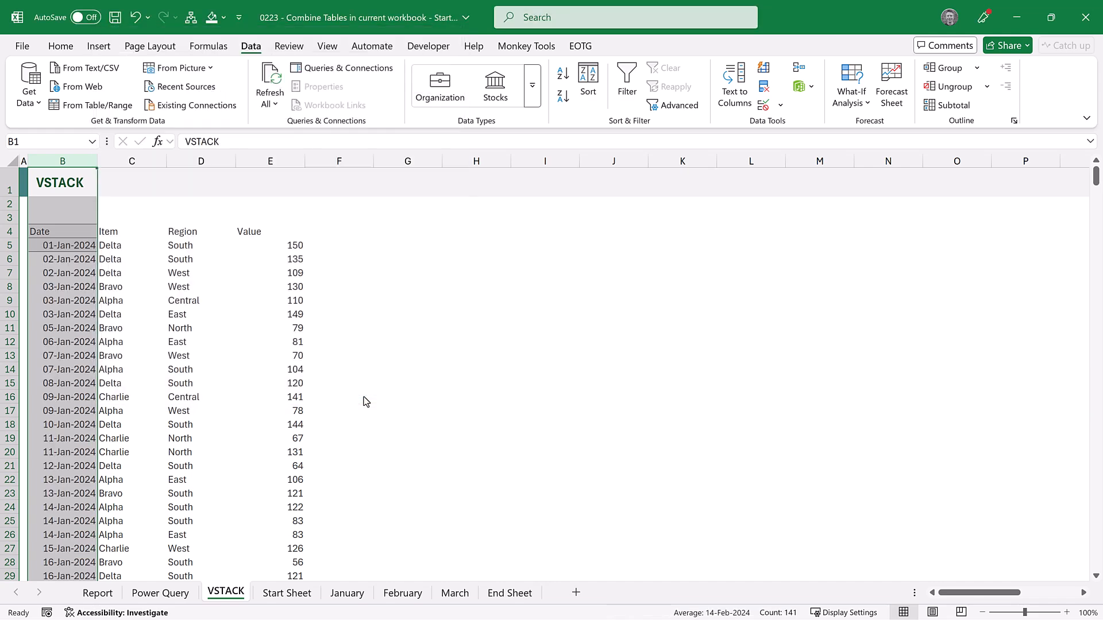
pyautogui.scroll(-3)
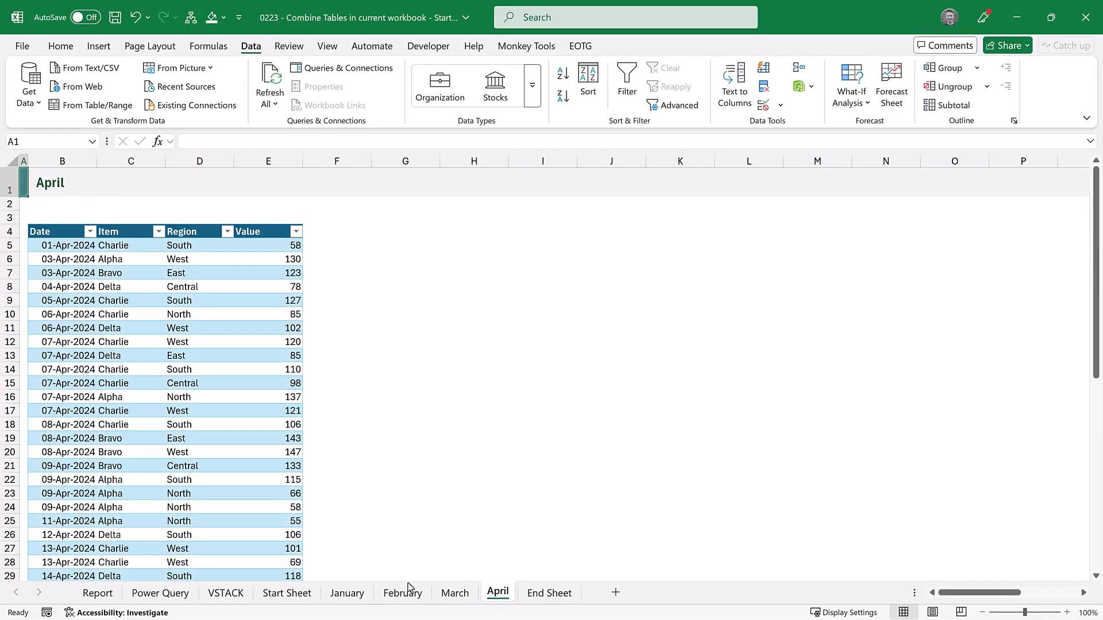
# Return to the VSTACK sheet and scroll down to the April rows starting 01-Apr-2024.
pyautogui.click(226, 593)
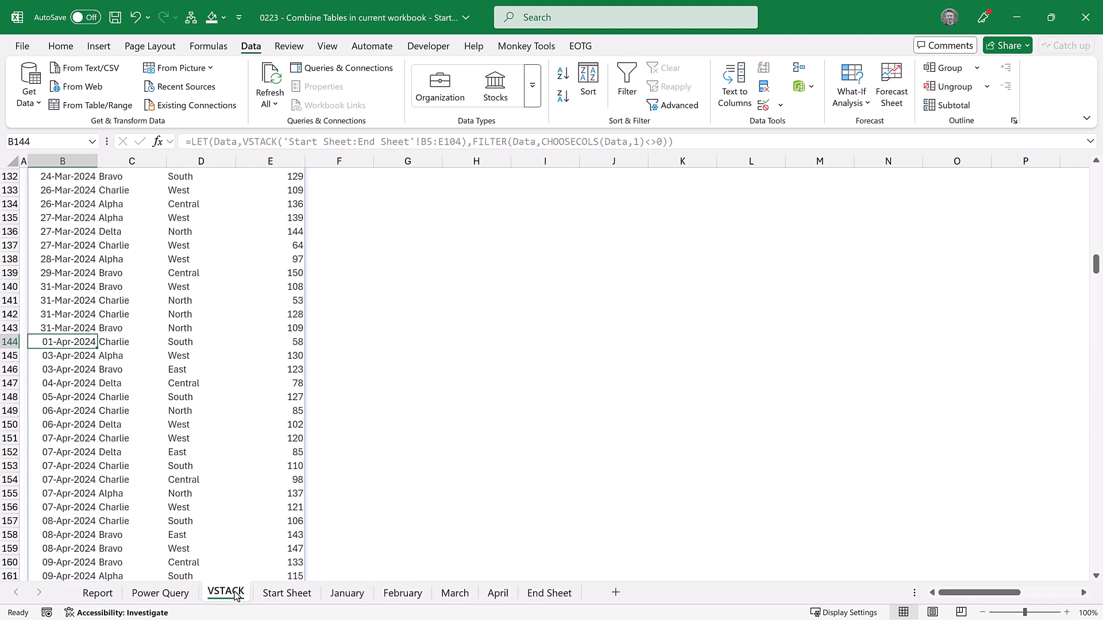
pyautogui.scroll(-3)
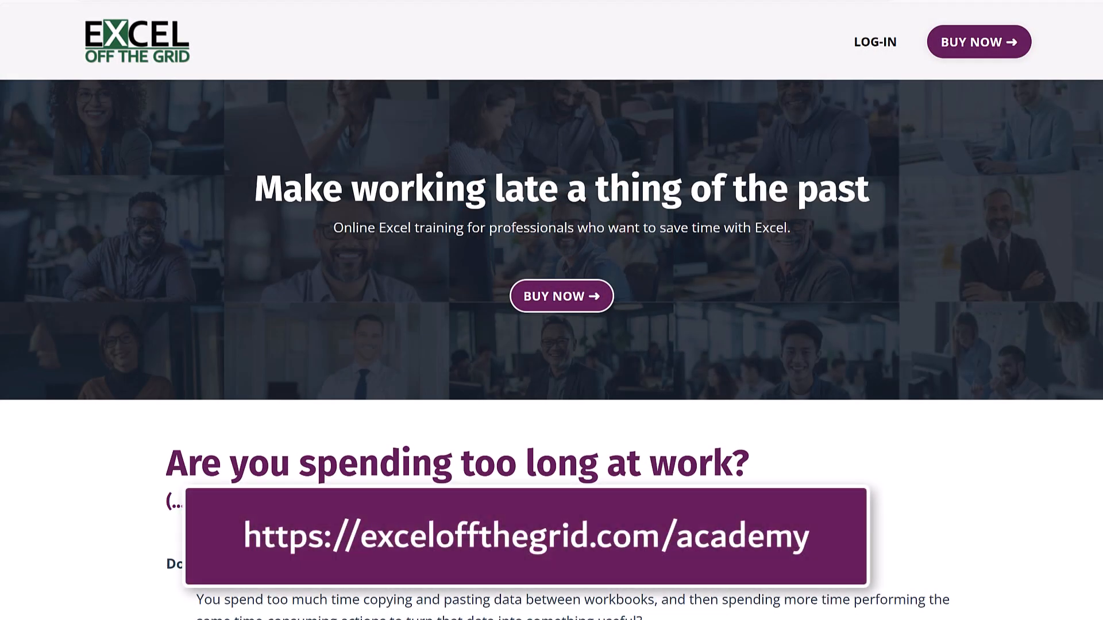
pyautogui.scroll(-3)
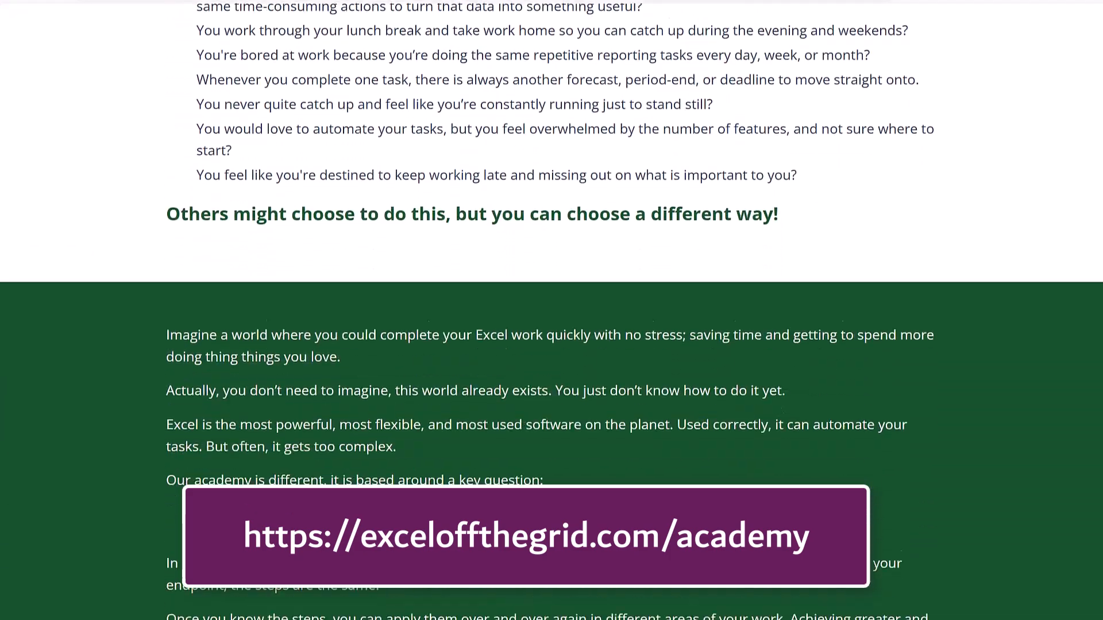
pyautogui.scroll(-3)
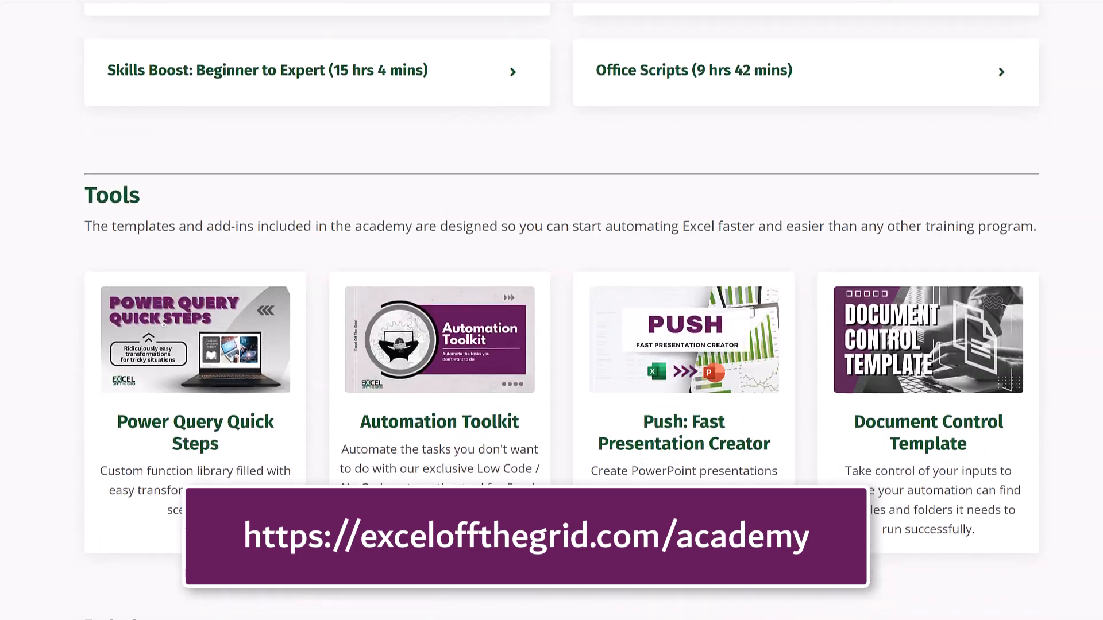
pyautogui.scroll(-3)
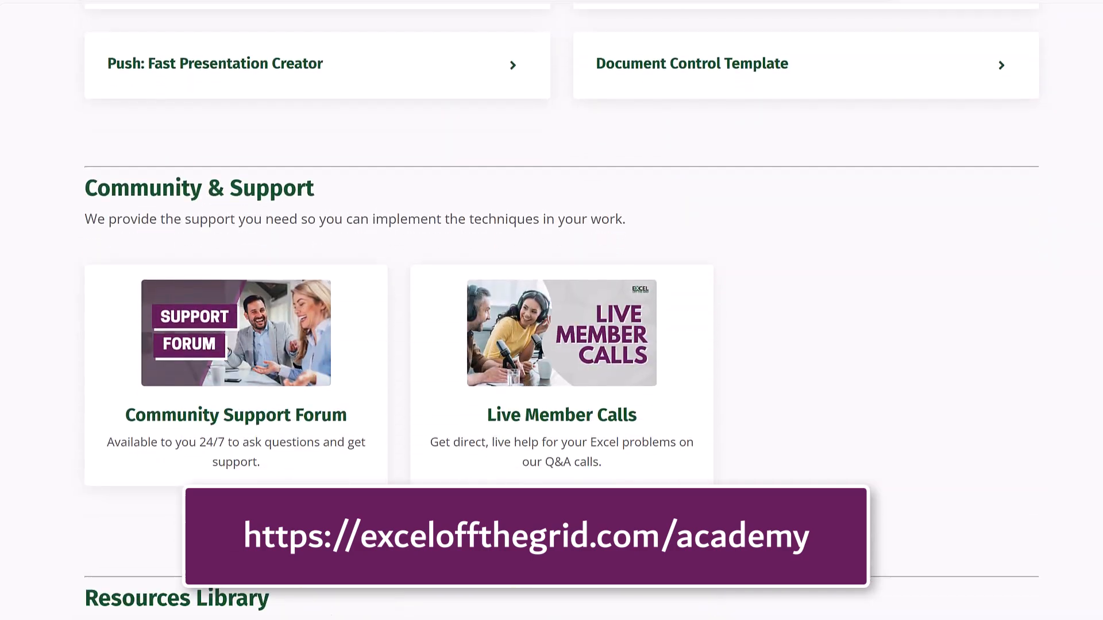
pyautogui.scroll(-3)
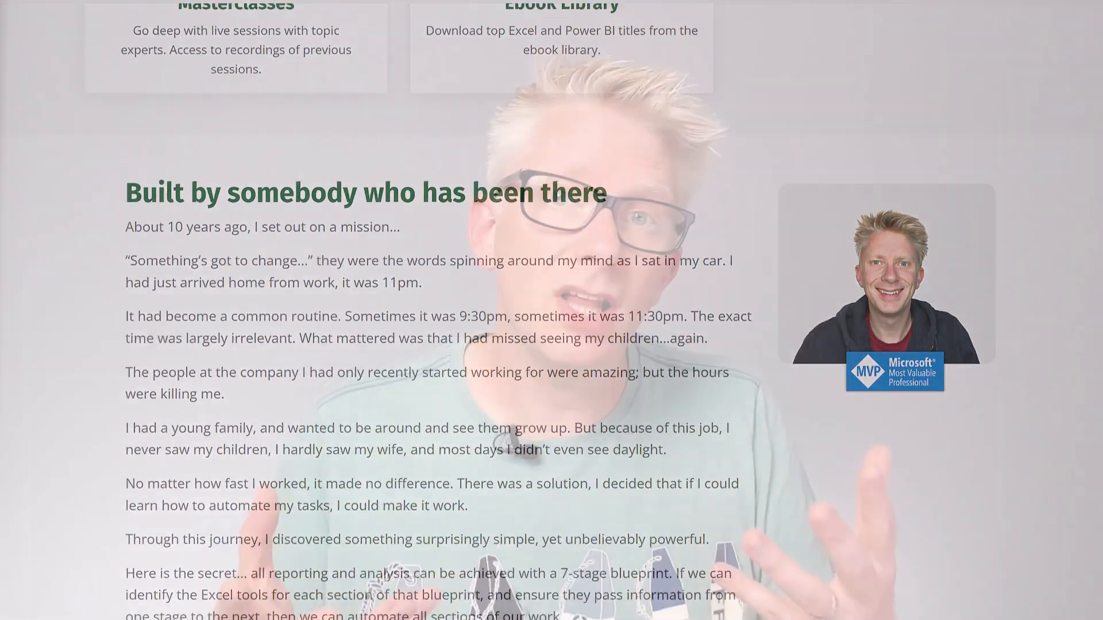